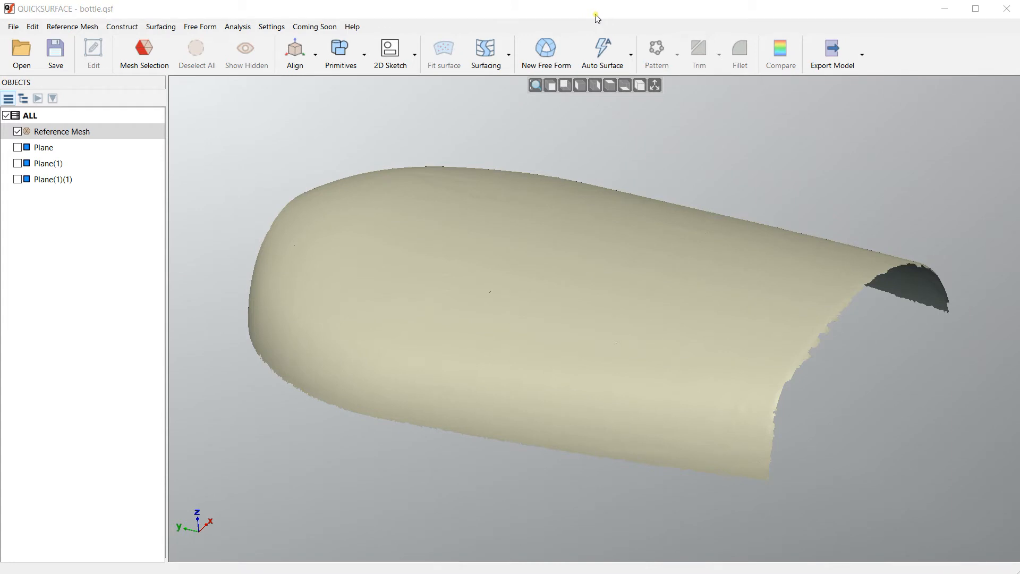
{"action": "mouse_move", "coordinate": [522, 34]}
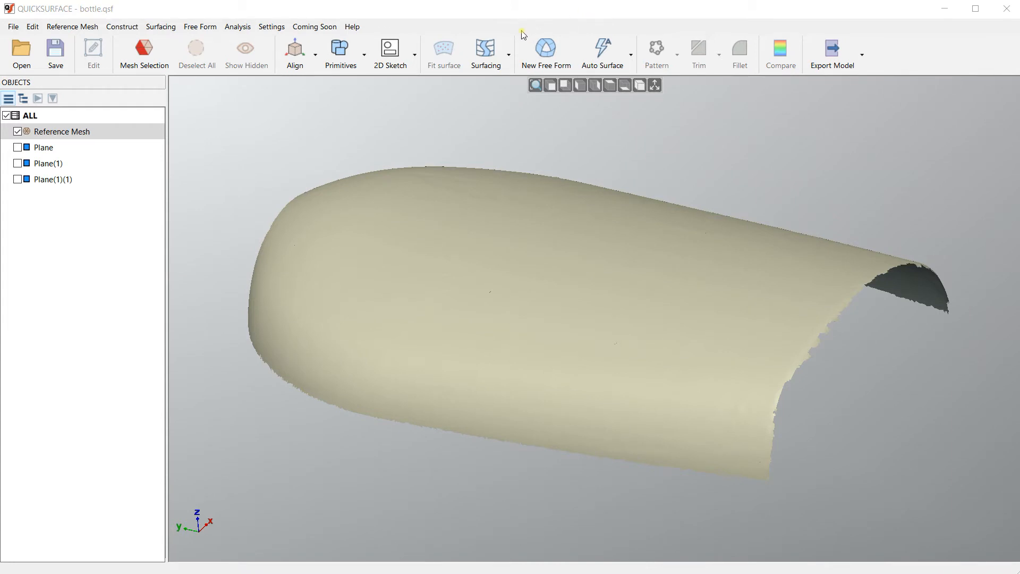
{"action": "mouse_move", "coordinate": [483, 49]}
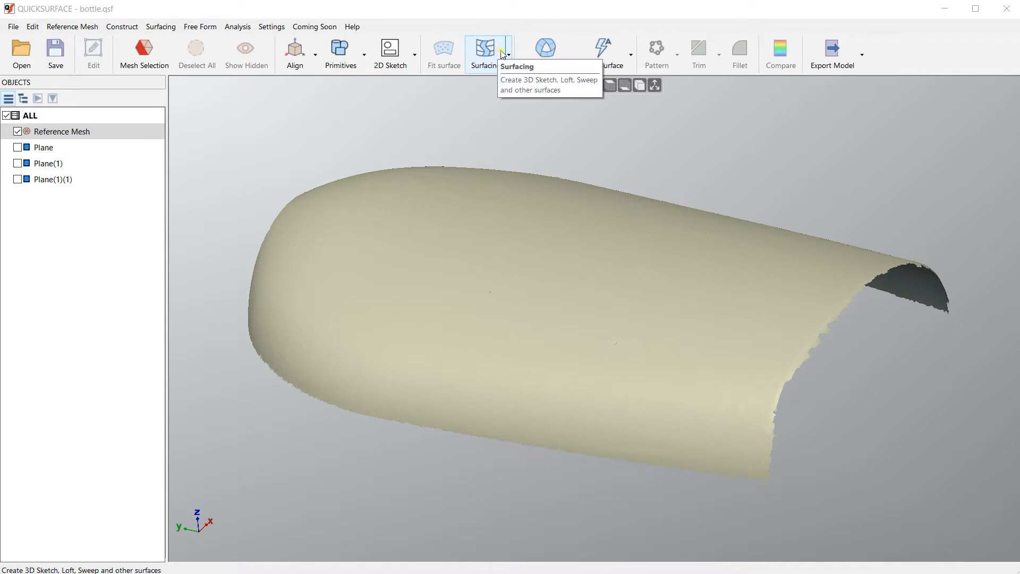
Orbit the view until the bottle reference mesh is seen from the side.
{"action": "left_click", "coordinate": [484, 52]}
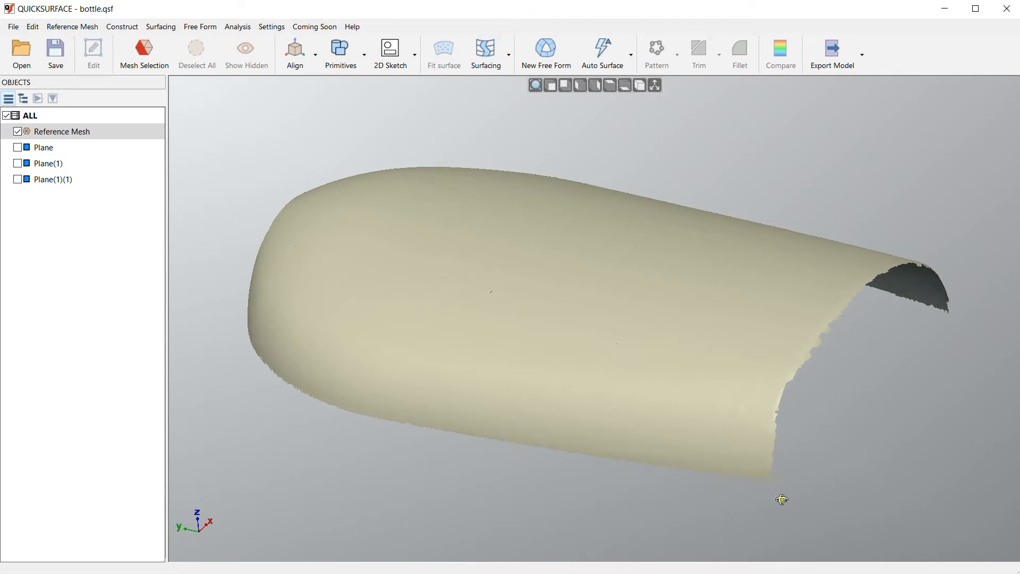
{"action": "left_click_drag", "start_coordinate": [783, 499], "coordinate": [656, 243]}
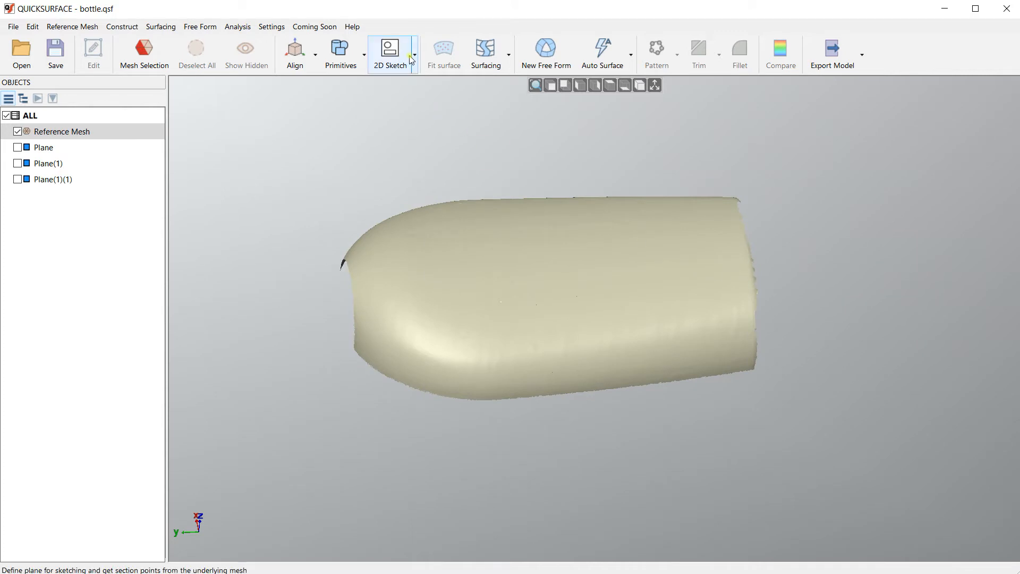
Preview Front (OXZ) multiple sections across the bottle mesh with offset 3 mm and spacing 7 mm.
{"action": "left_click", "coordinate": [414, 53]}
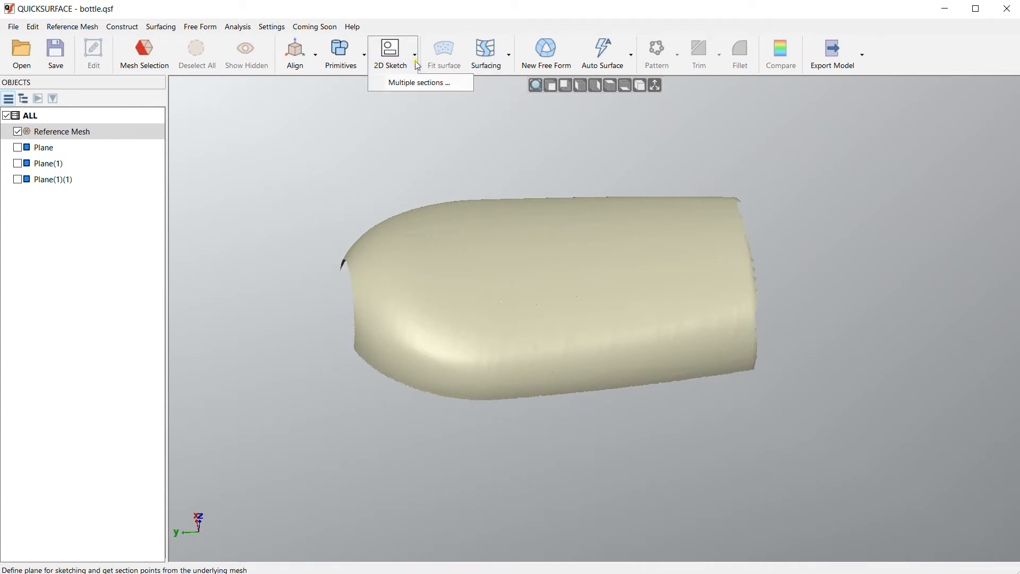
{"action": "mouse_move", "coordinate": [420, 83]}
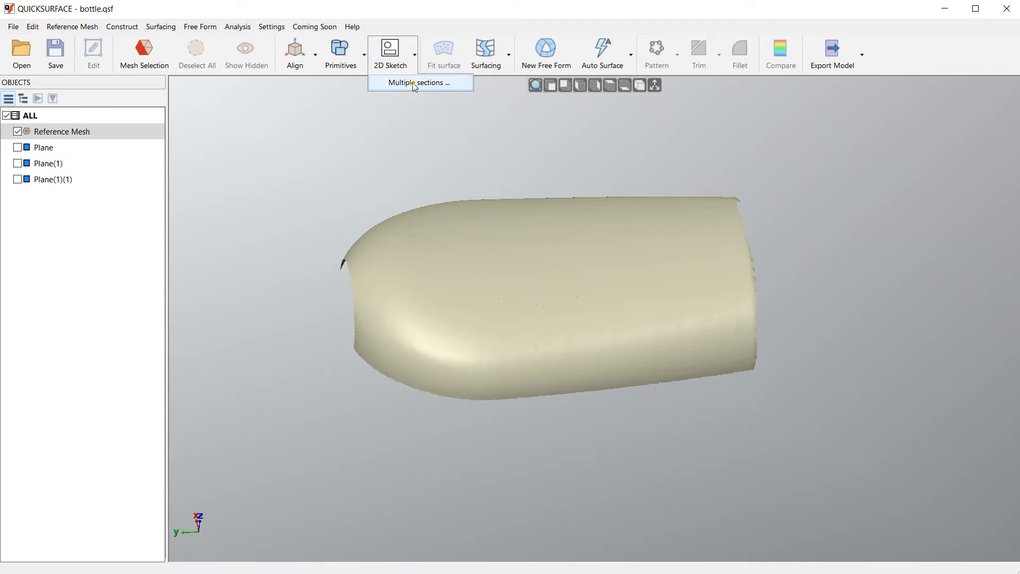
{"action": "left_click", "coordinate": [419, 82]}
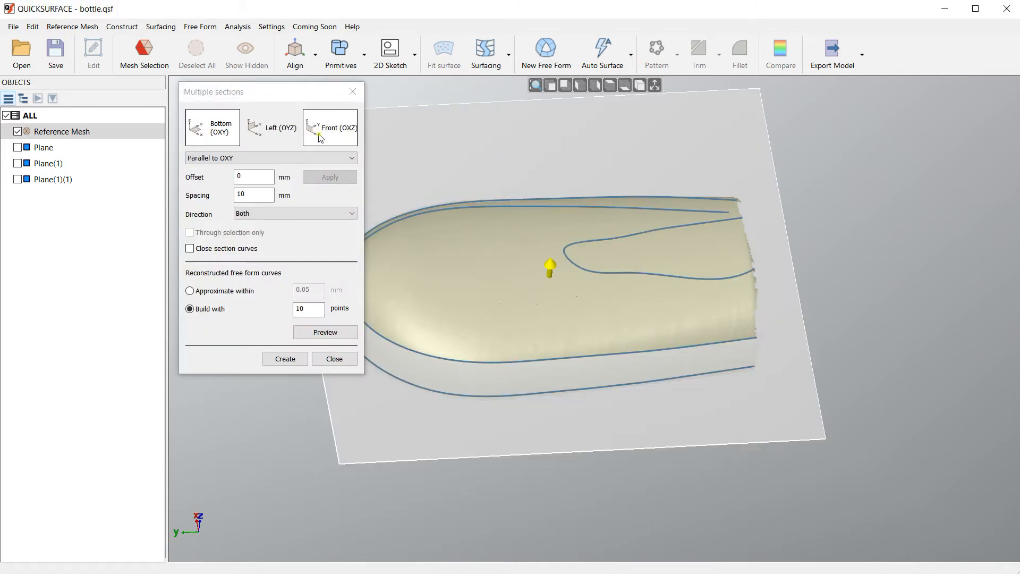
{"action": "left_click", "coordinate": [330, 127]}
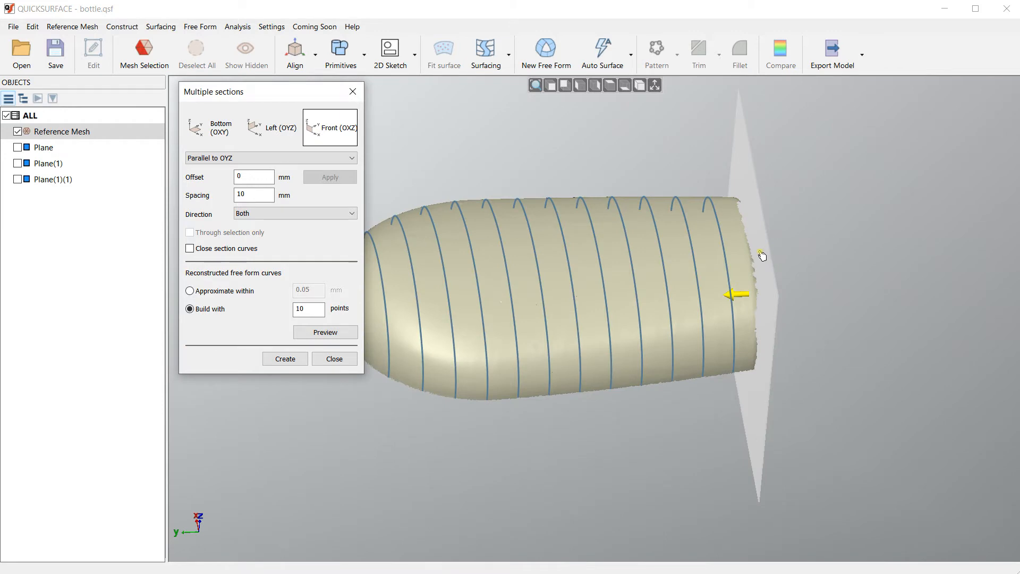
{"action": "left_click", "coordinate": [609, 85]}
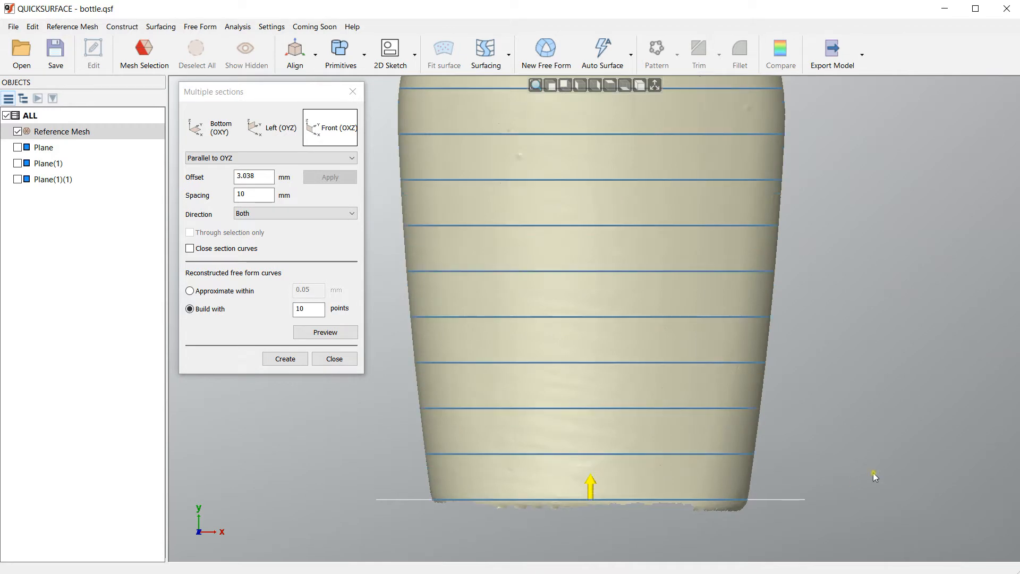
{"action": "left_click", "coordinate": [253, 176]}
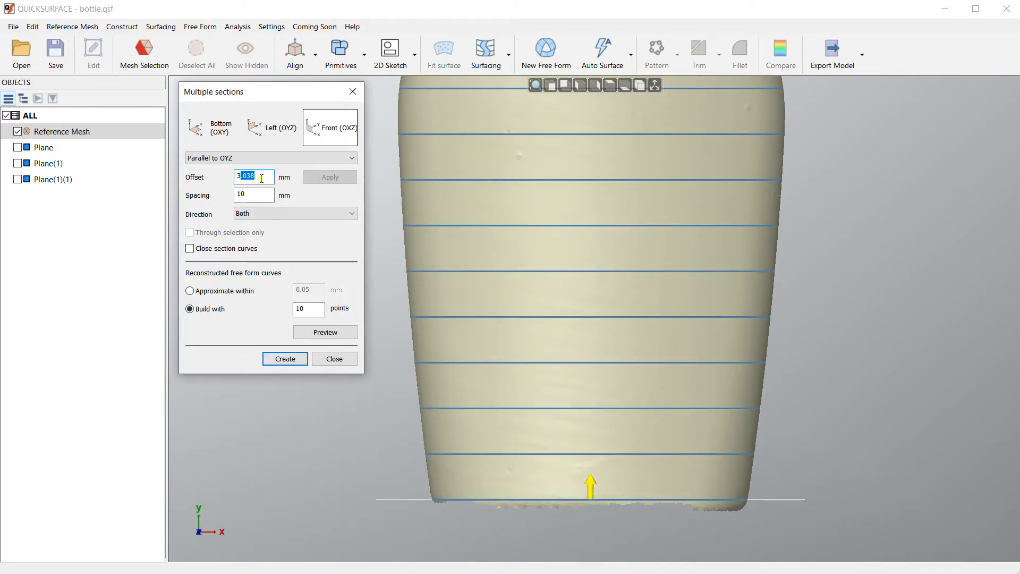
{"action": "type", "text": "3"}
{"action": "left_click", "coordinate": [254, 194]}
{"action": "type", "text": "7"}
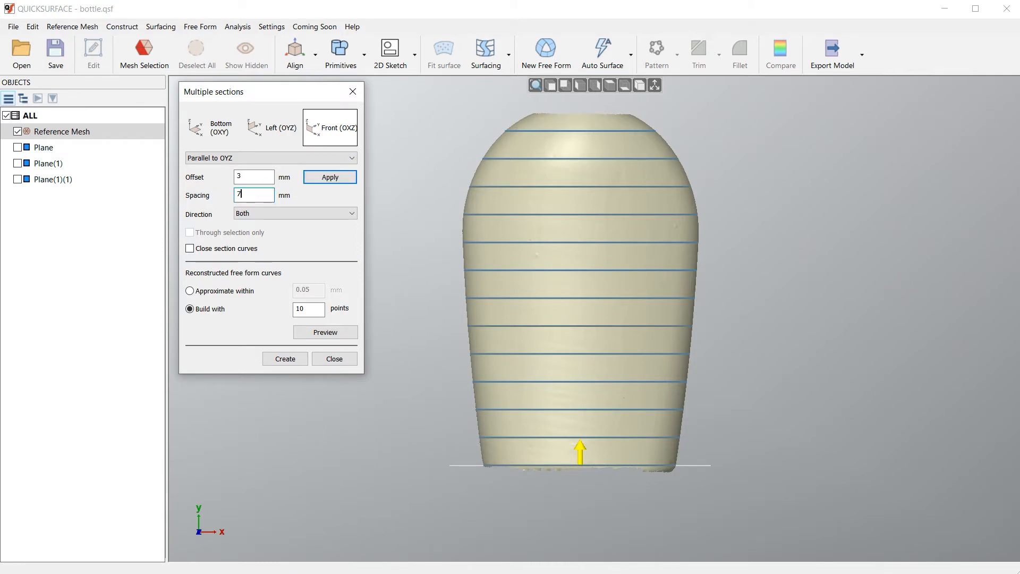
{"action": "left_click", "coordinate": [330, 176]}
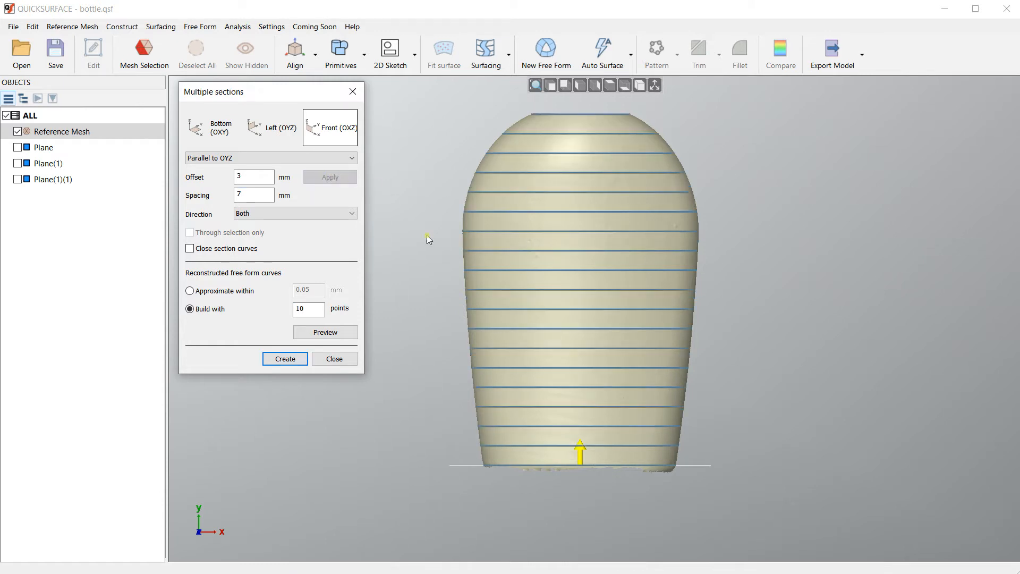
{"action": "mouse_move", "coordinate": [761, 376]}
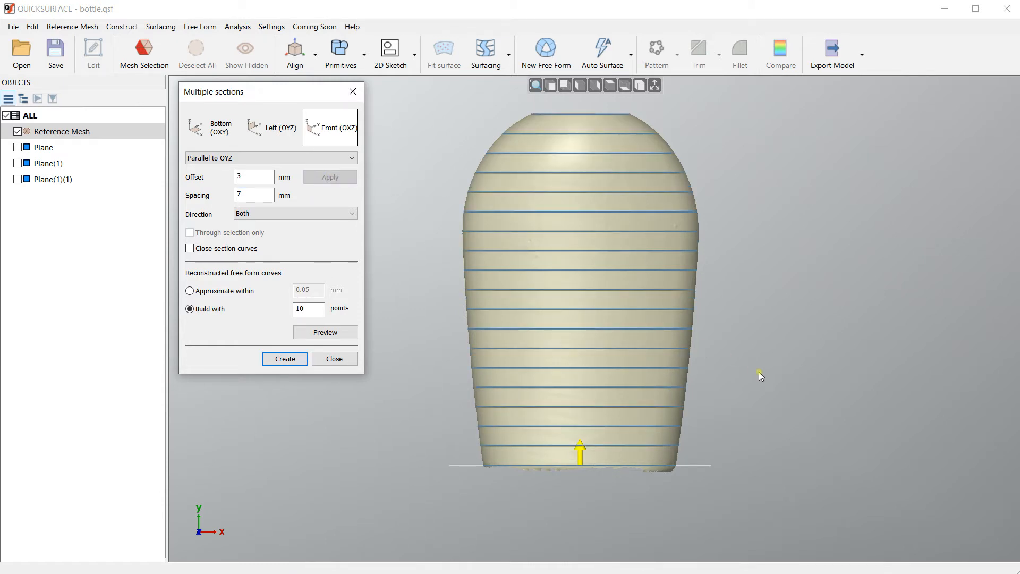
{"action": "mouse_move", "coordinate": [571, 440]}
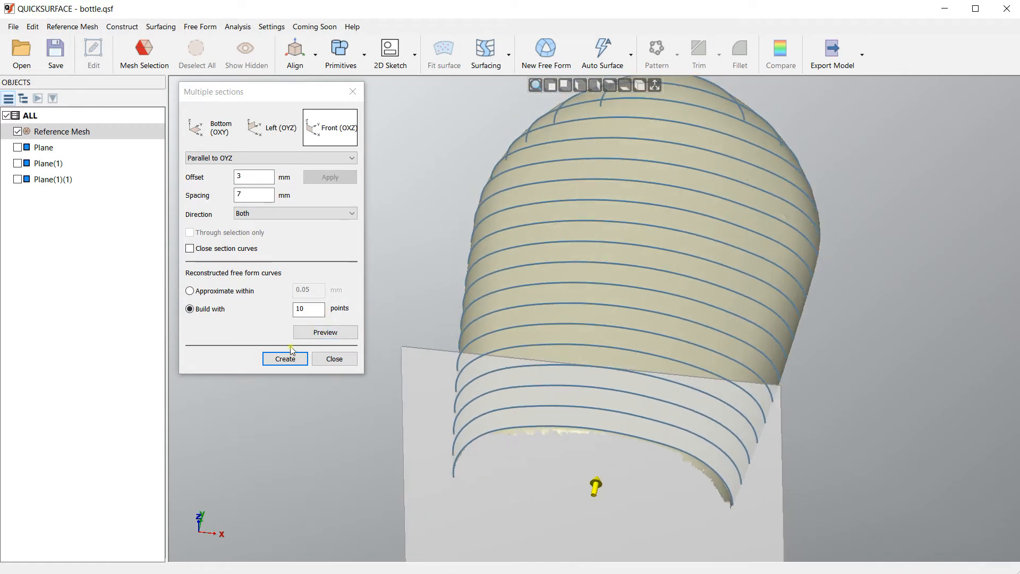
Create the nineteen Multi Sections curves and hide the reference mesh.
{"action": "left_click", "coordinate": [285, 359]}
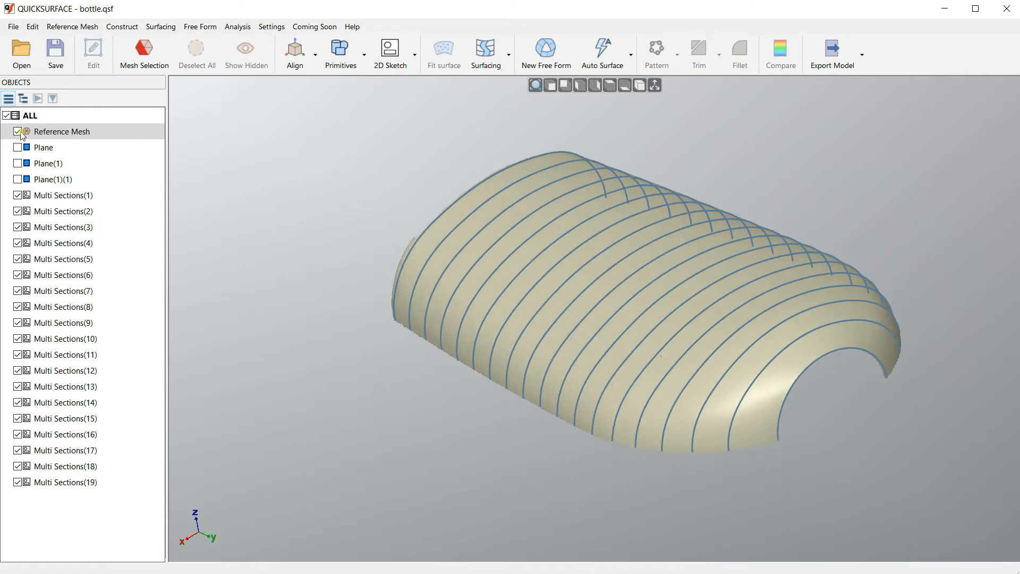
{"action": "left_click", "coordinate": [18, 131]}
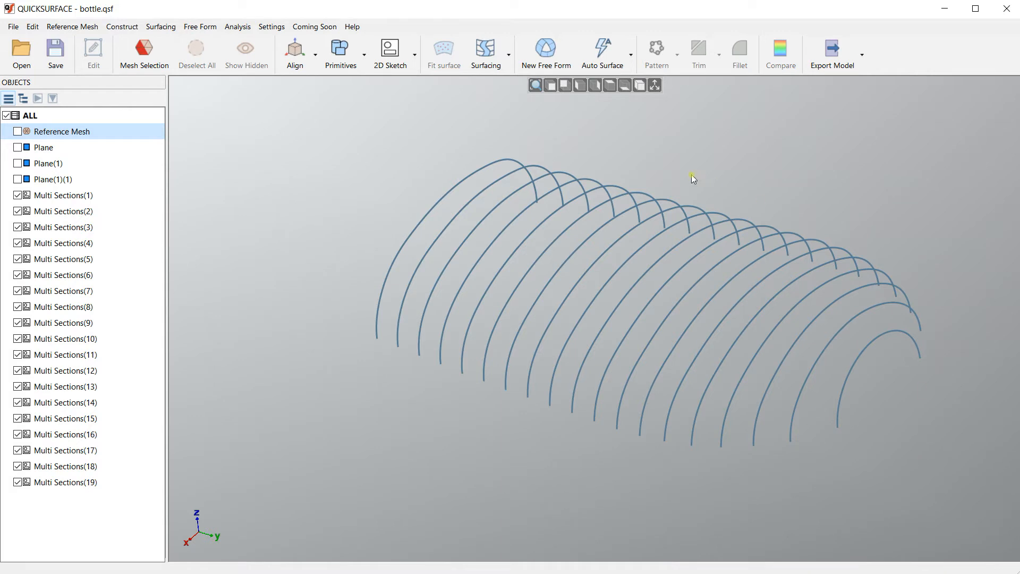
{"action": "mouse_move", "coordinate": [490, 93]}
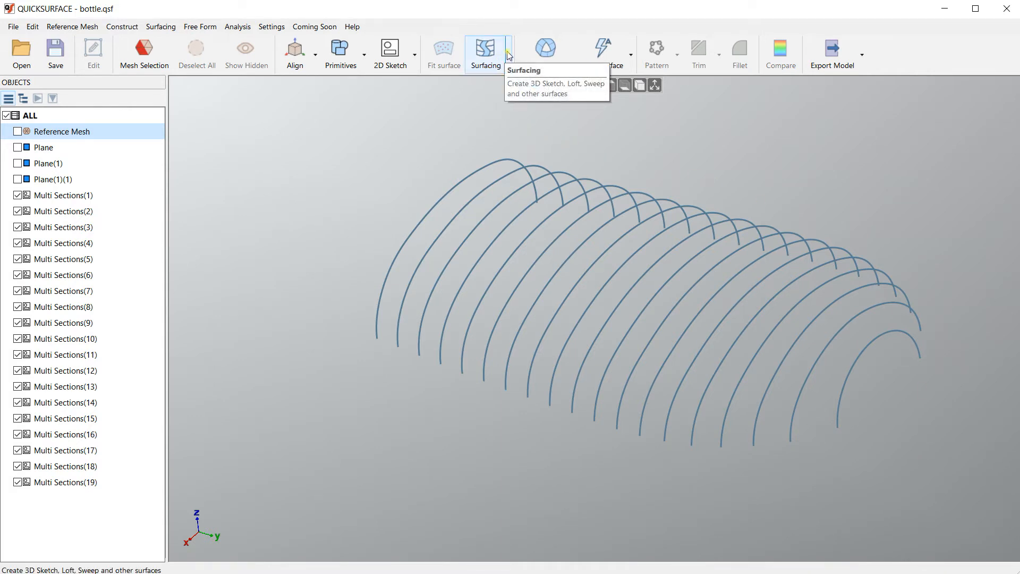
{"action": "left_click", "coordinate": [484, 52]}
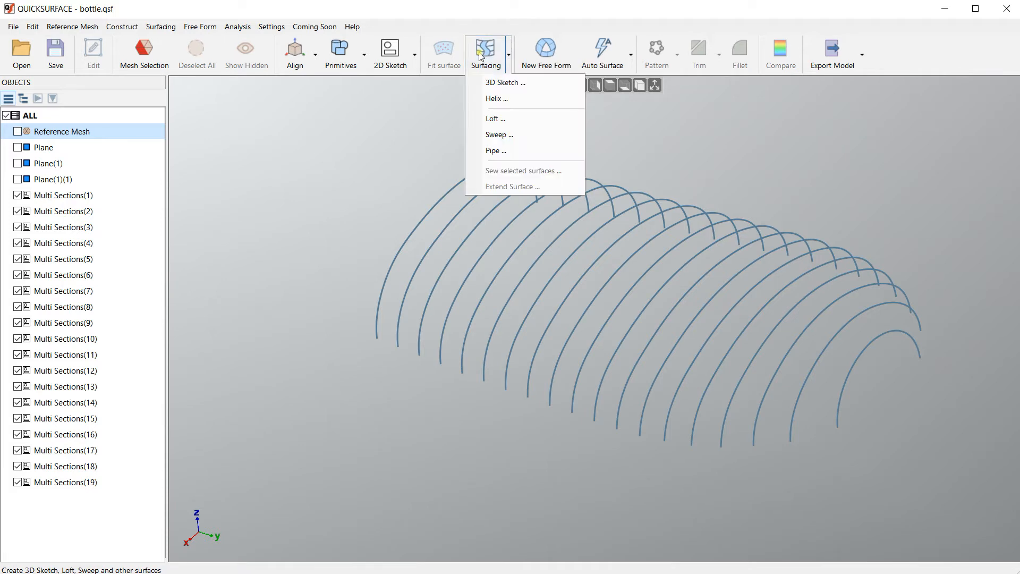
{"action": "left_click", "coordinate": [495, 119]}
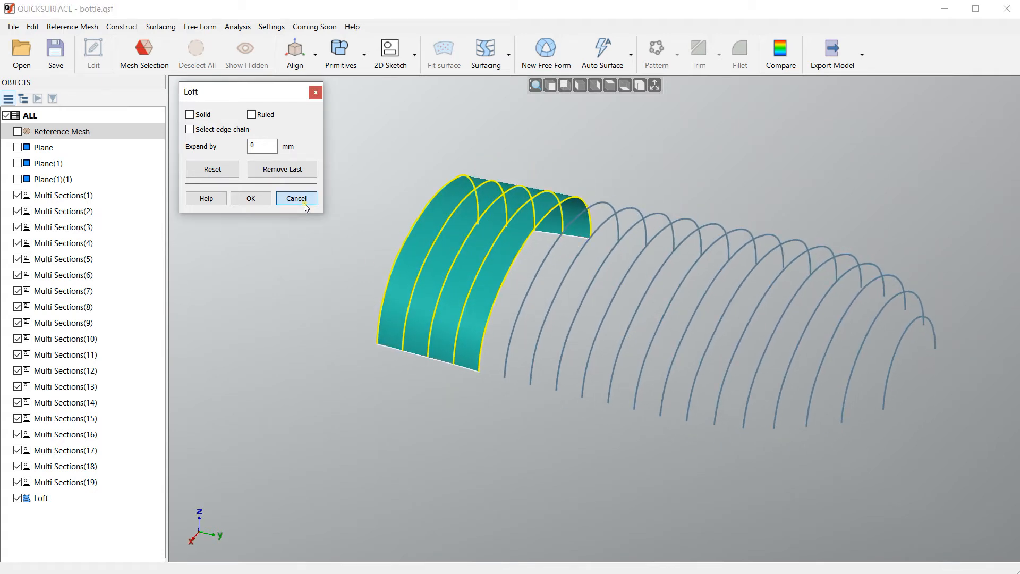
{"action": "left_click", "coordinate": [295, 199]}
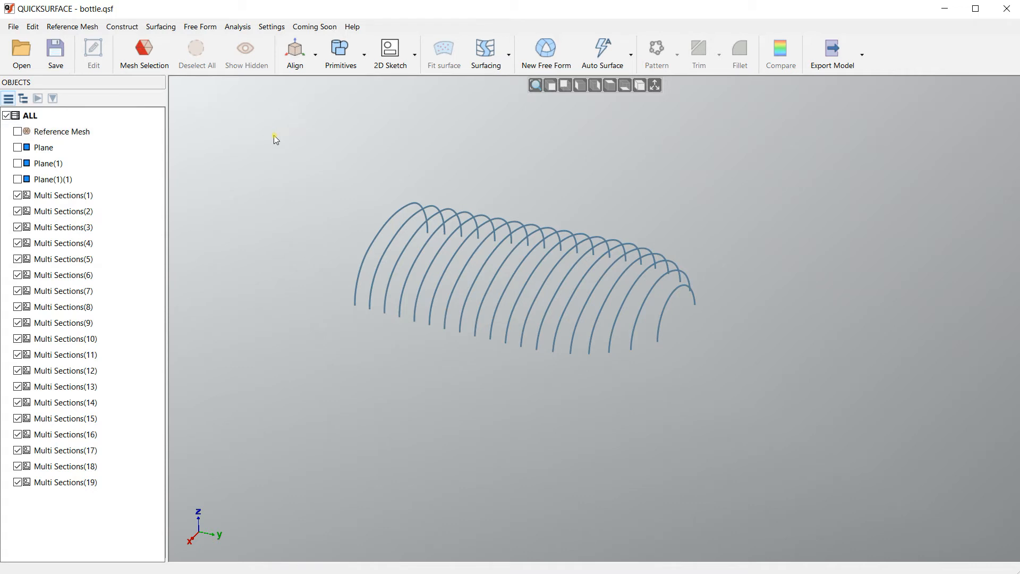
Preview a loft through all nineteen section curves, inspect it, then cancel it.
{"action": "left_click_drag", "start_coordinate": [275, 137], "coordinate": [740, 383]}
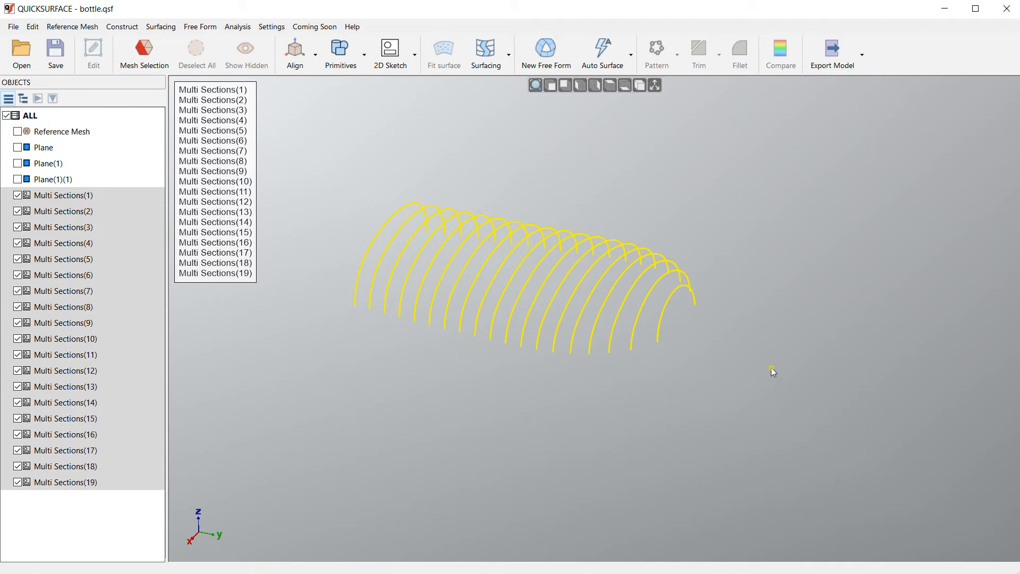
{"action": "mouse_move", "coordinate": [780, 339]}
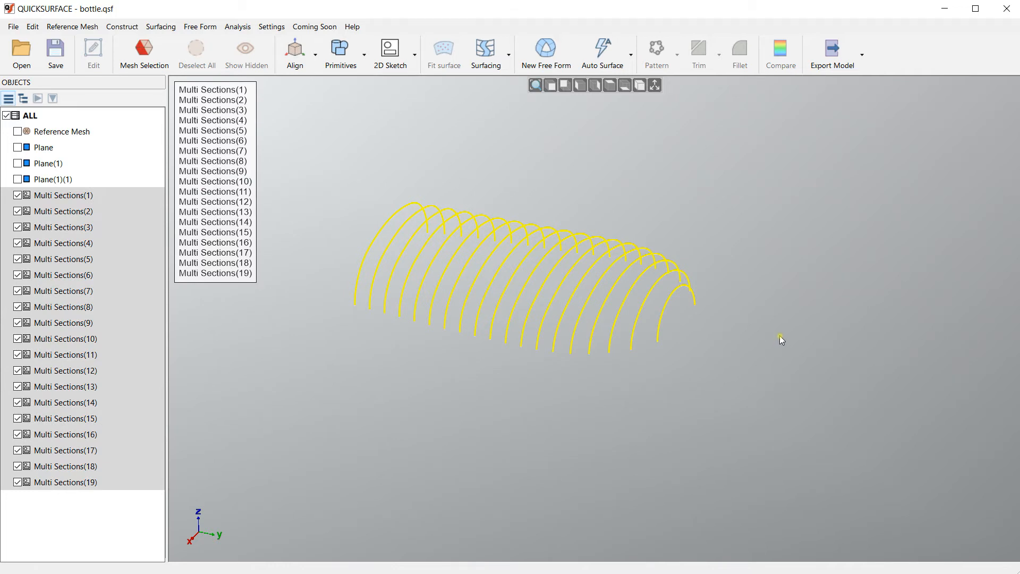
{"action": "mouse_move", "coordinate": [484, 49]}
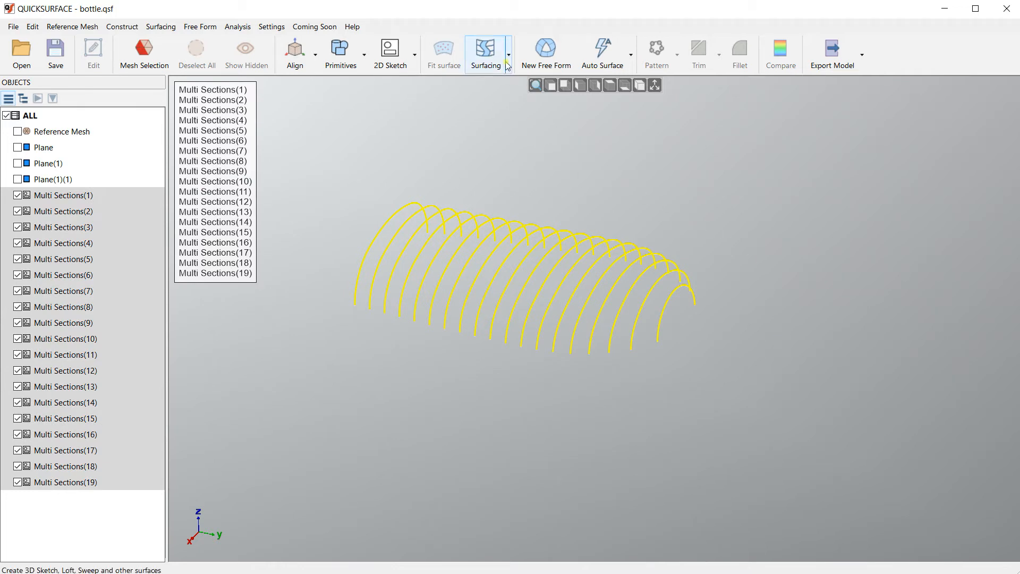
{"action": "left_click", "coordinate": [485, 53]}
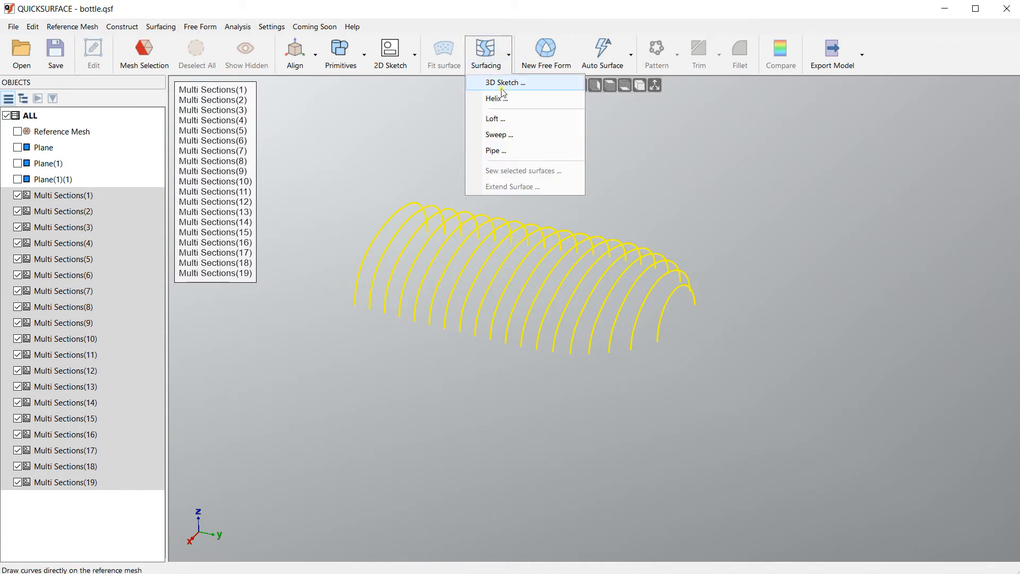
{"action": "left_click", "coordinate": [495, 118]}
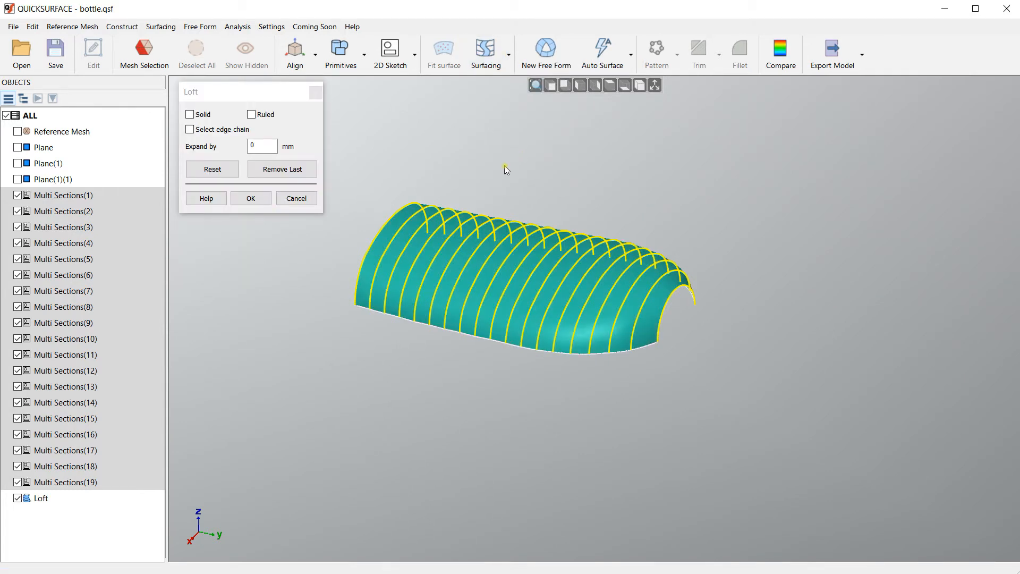
{"action": "left_click_drag", "start_coordinate": [506, 170], "coordinate": [344, 253]}
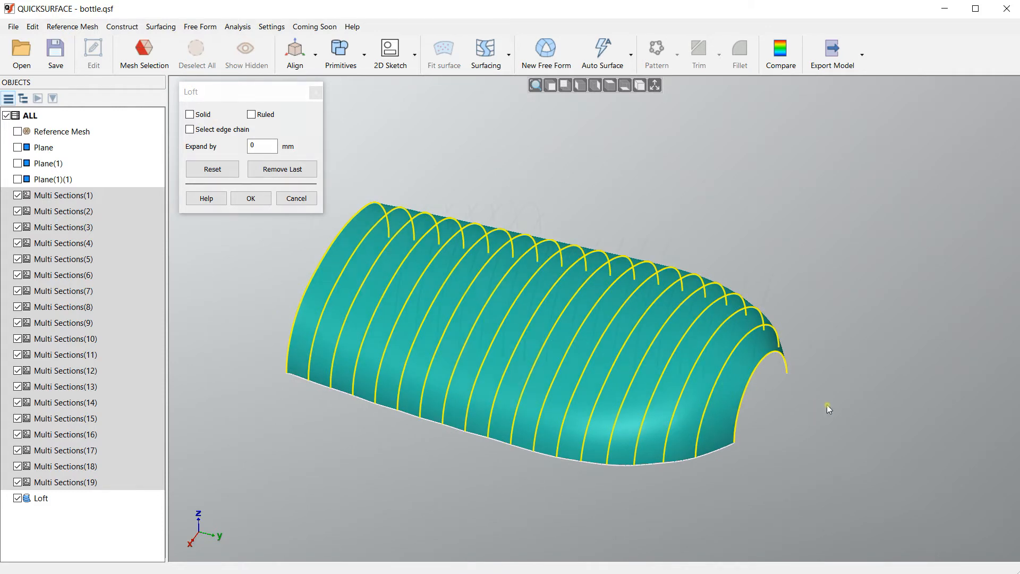
{"action": "left_click", "coordinate": [296, 198]}
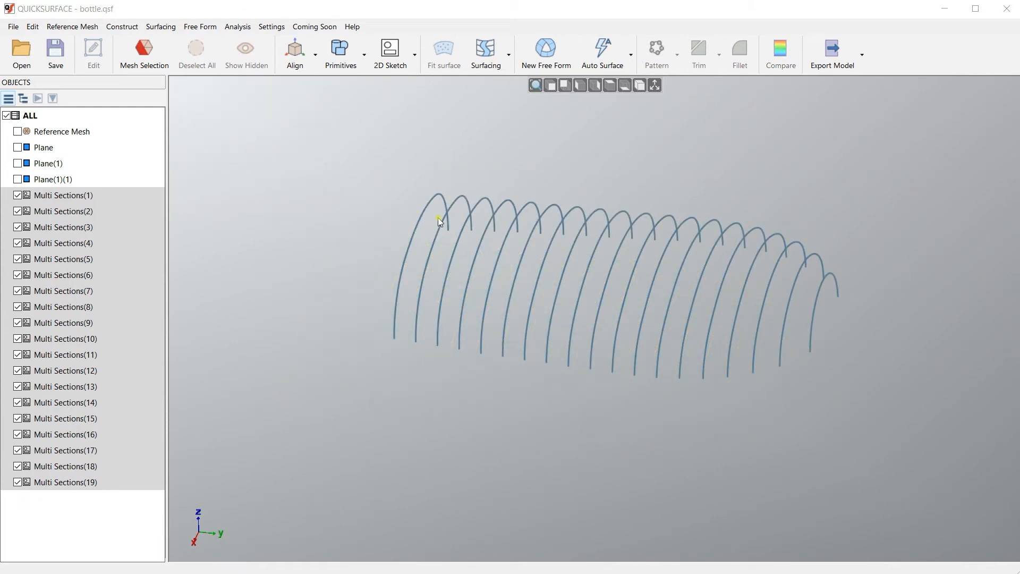
Close Multi Sections(1) with a diagonal straight line, then select all nineteen section curves.
{"action": "left_click", "coordinate": [748, 299]}
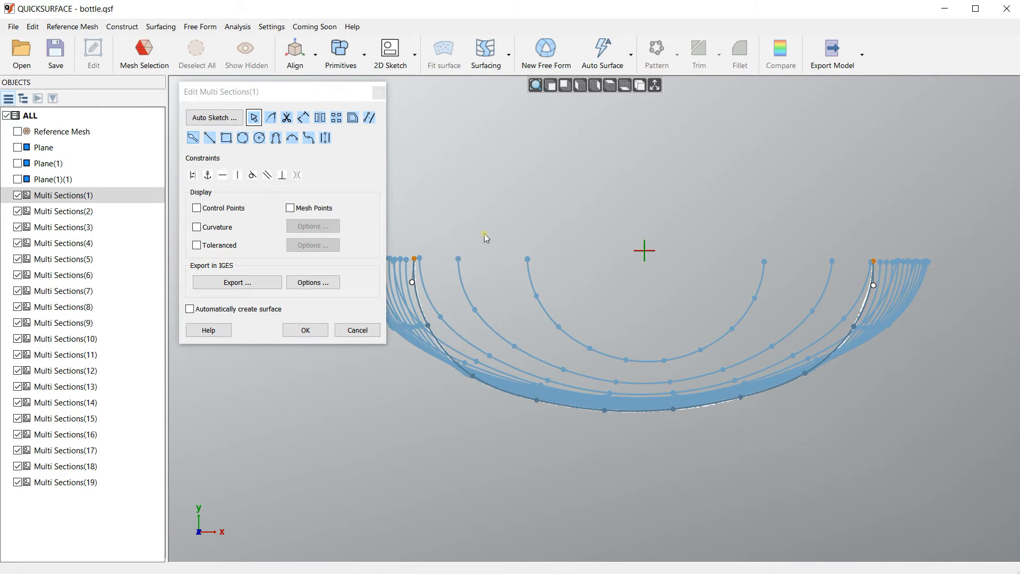
{"action": "left_click", "coordinate": [209, 137]}
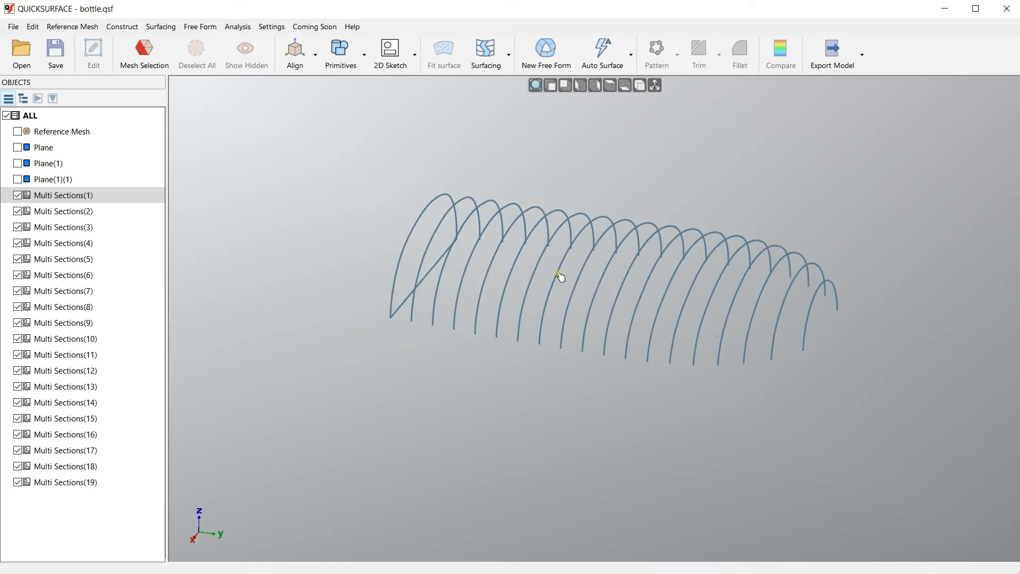
{"action": "left_click_drag", "start_coordinate": [559, 276], "coordinate": [910, 411]}
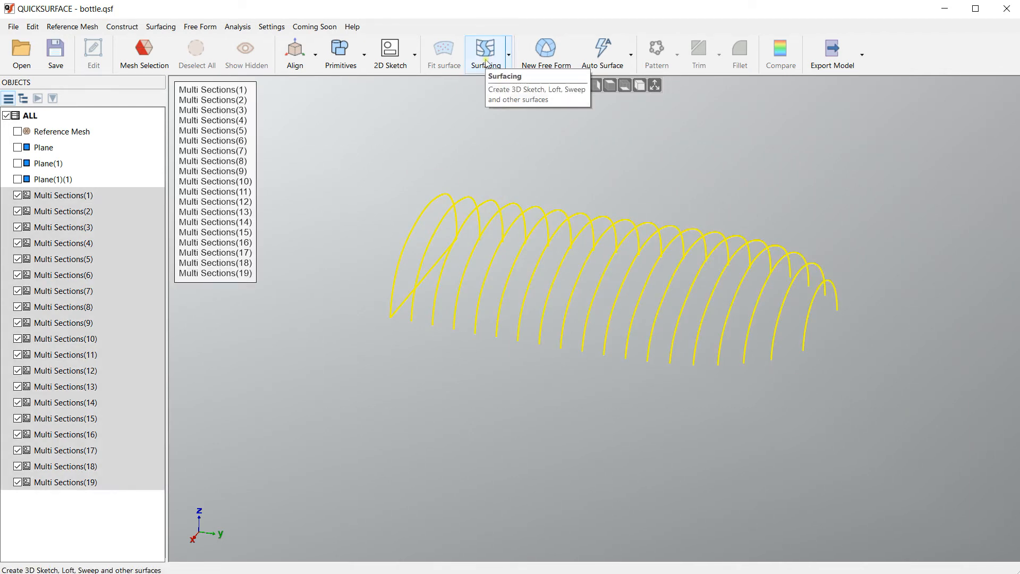
{"action": "left_click", "coordinate": [485, 52]}
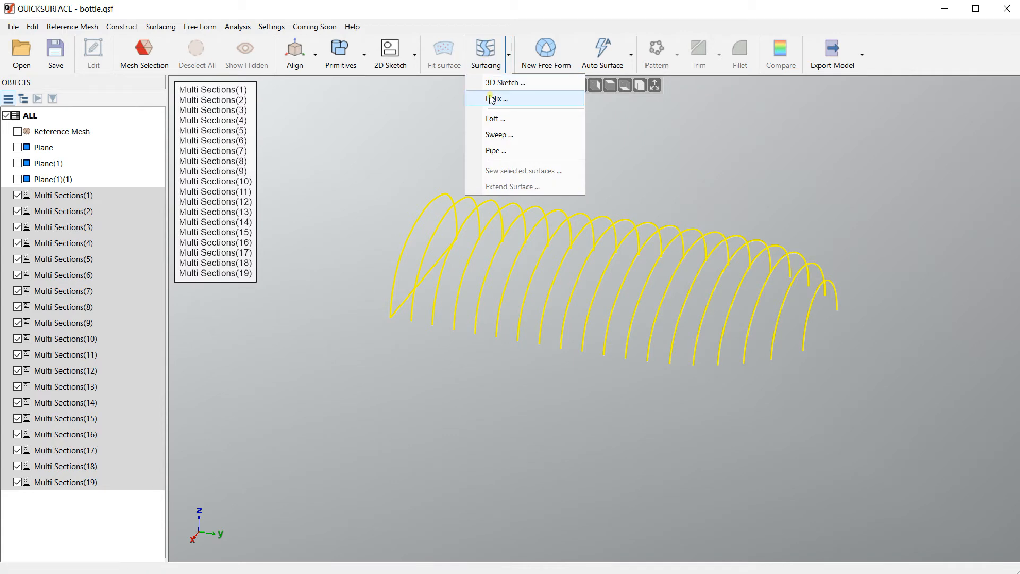
{"action": "left_click", "coordinate": [495, 118]}
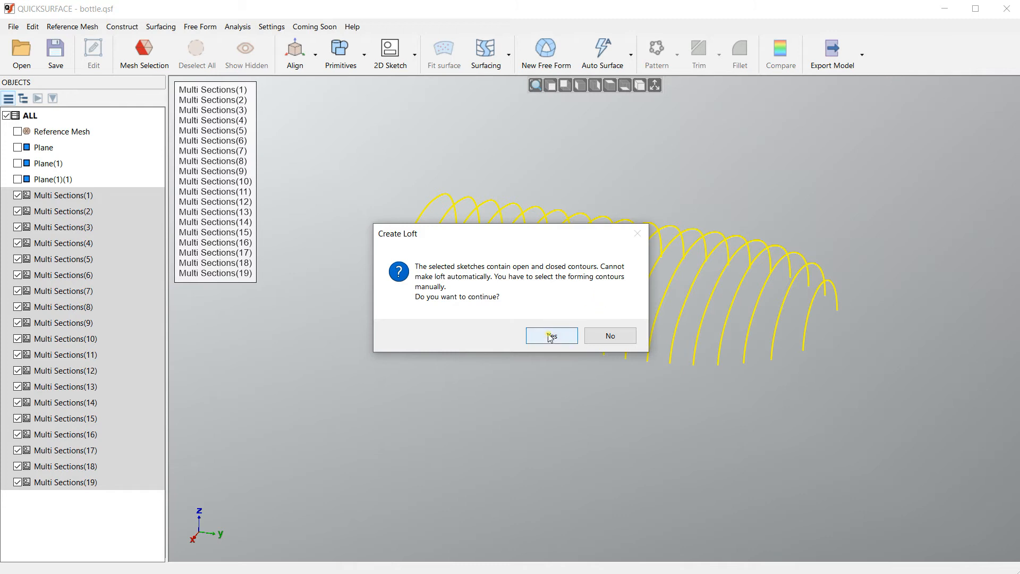
{"action": "left_click", "coordinate": [550, 336]}
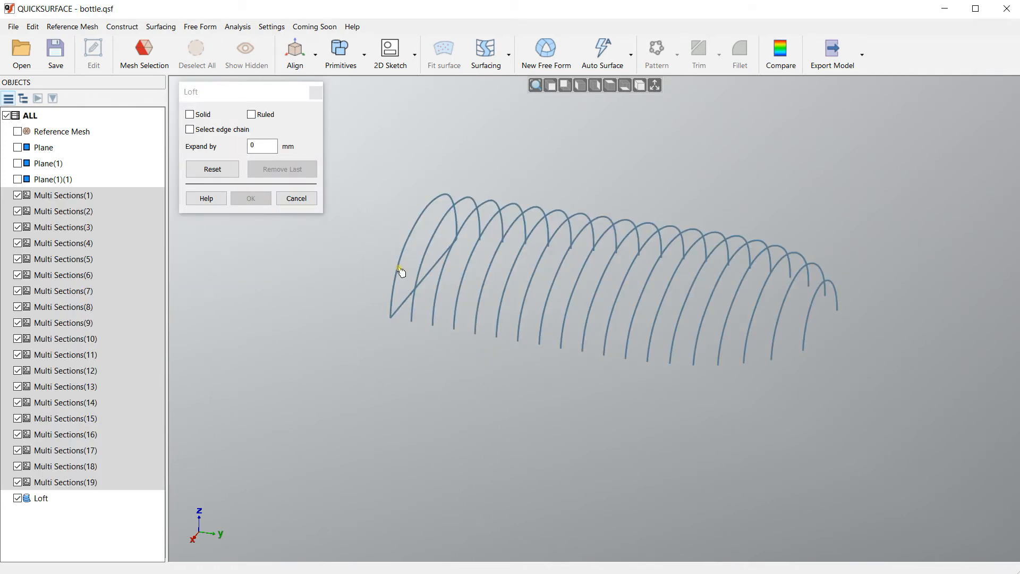
{"action": "left_click", "coordinate": [417, 273]}
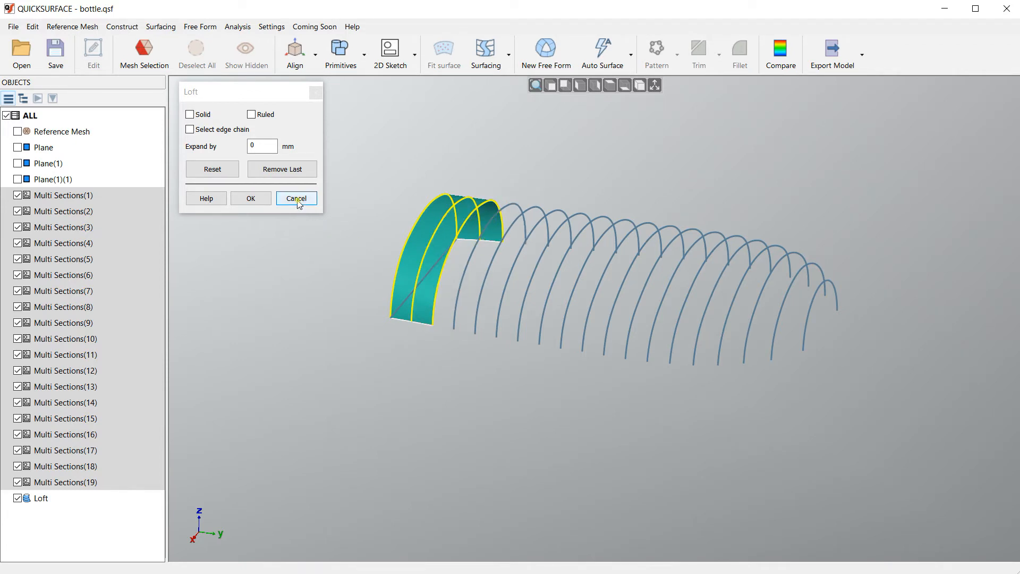
{"action": "left_click", "coordinate": [296, 198]}
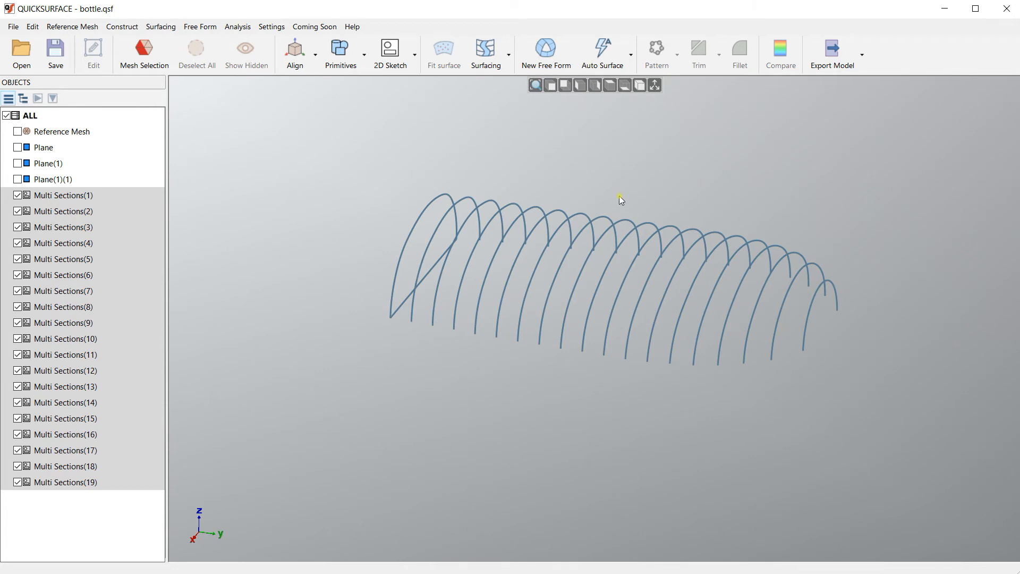
{"action": "mouse_move", "coordinate": [596, 169]}
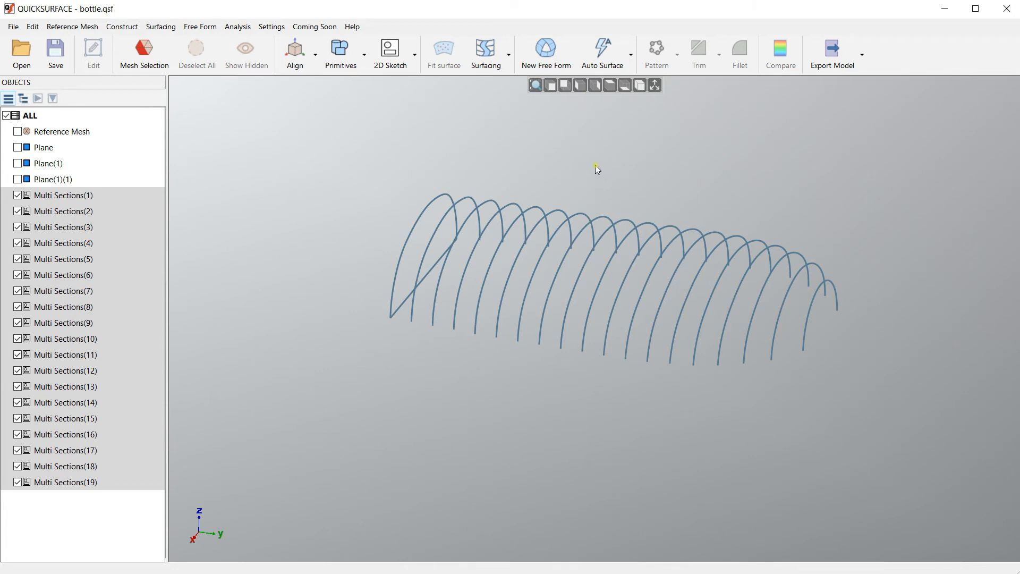
{"action": "mouse_move", "coordinate": [347, 135]}
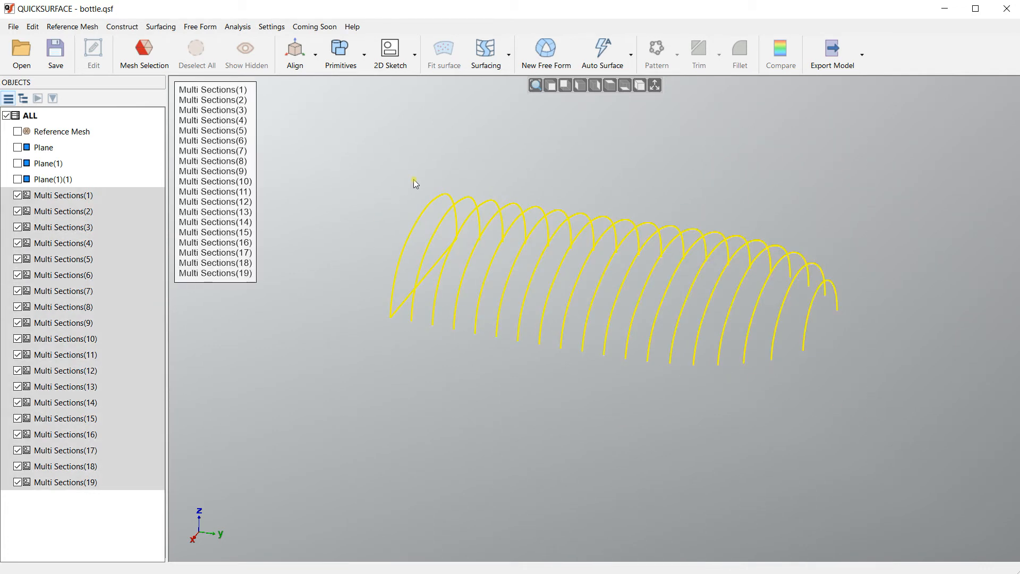
Start a new loft on the sections, confirm the warning, and toggle edge-chain picking on and off.
{"action": "left_click", "coordinate": [485, 53]}
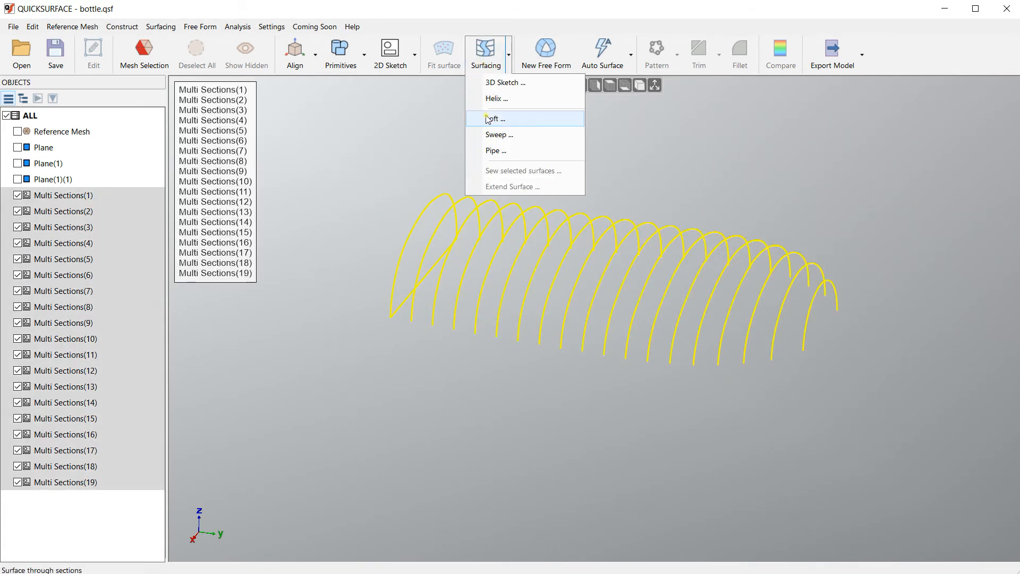
{"action": "left_click", "coordinate": [498, 118]}
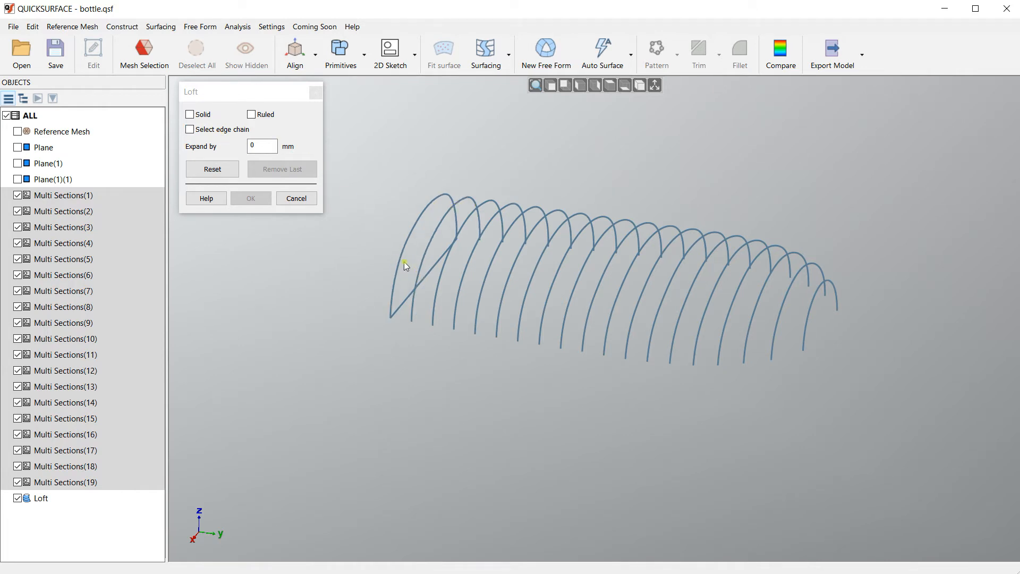
{"action": "left_click", "coordinate": [400, 267]}
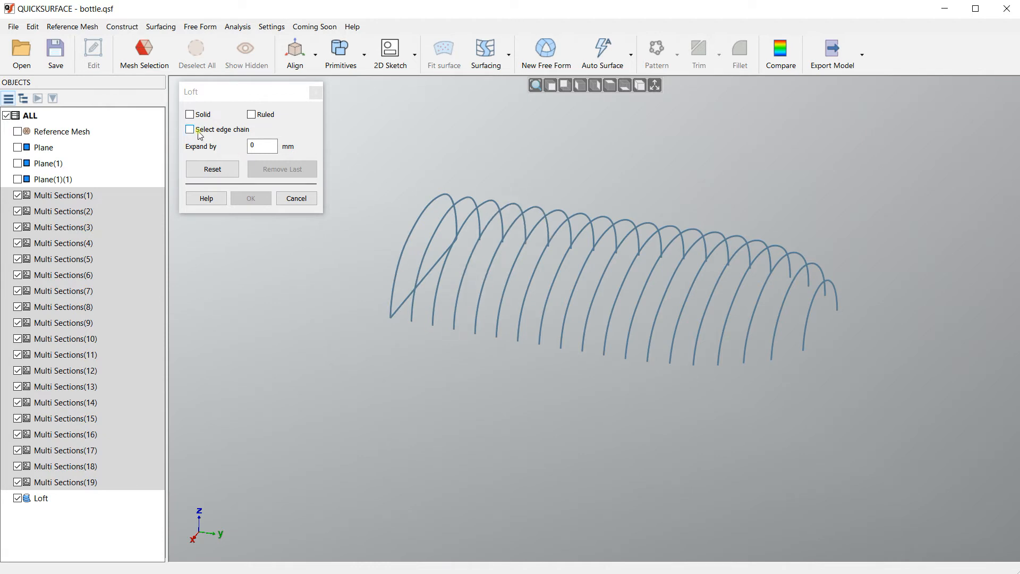
{"action": "left_click", "coordinate": [190, 128]}
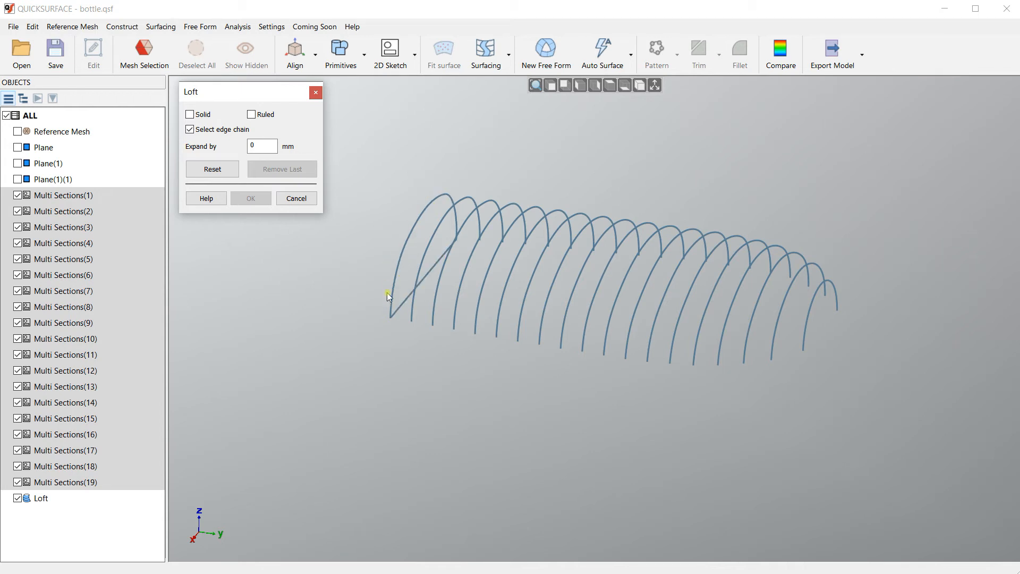
{"action": "left_click", "coordinate": [389, 298]}
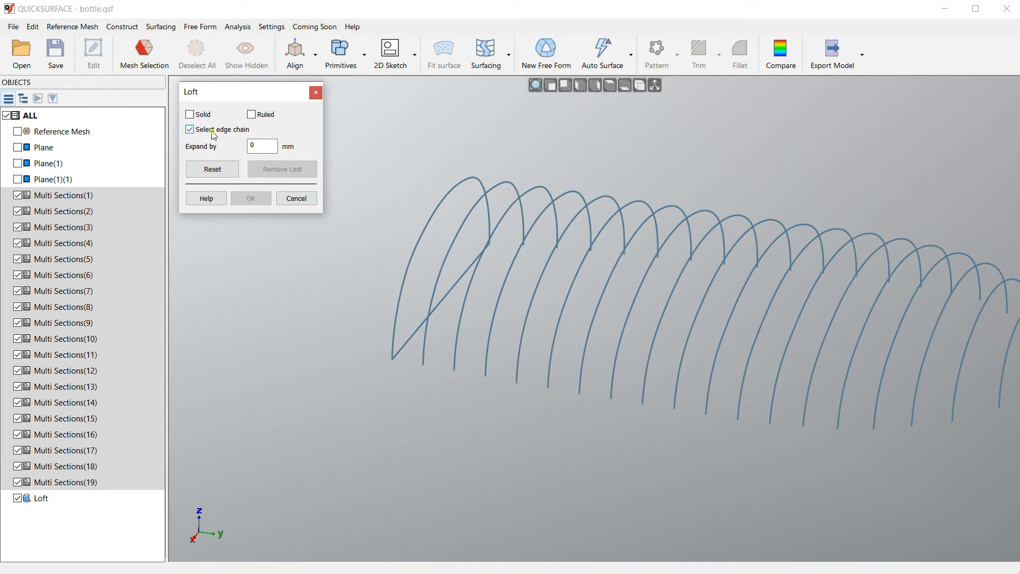
{"action": "left_click", "coordinate": [190, 129]}
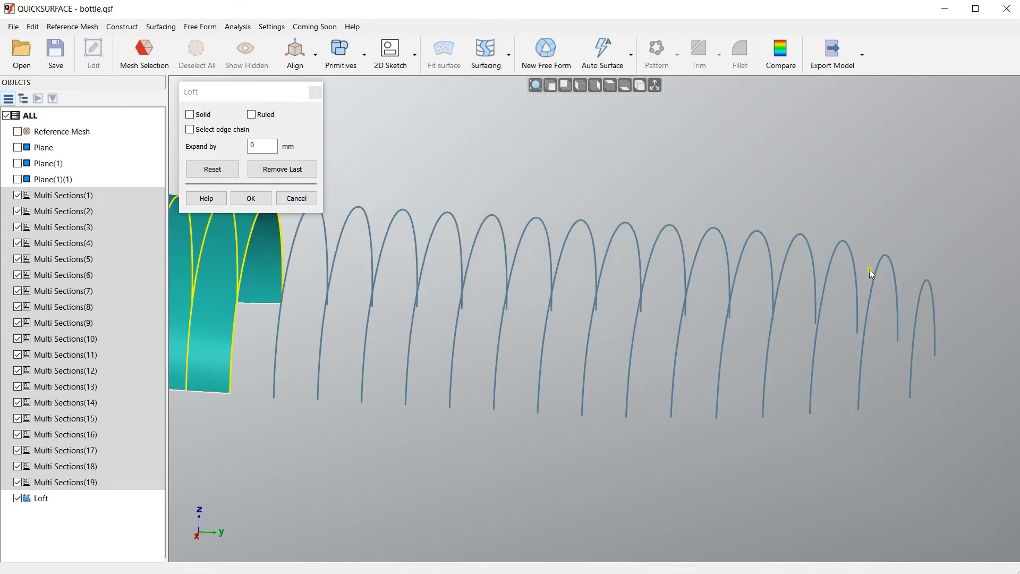
Try a ruled loft through a few picked sections, remove the last one, and cancel it.
{"action": "left_click", "coordinate": [712, 273]}
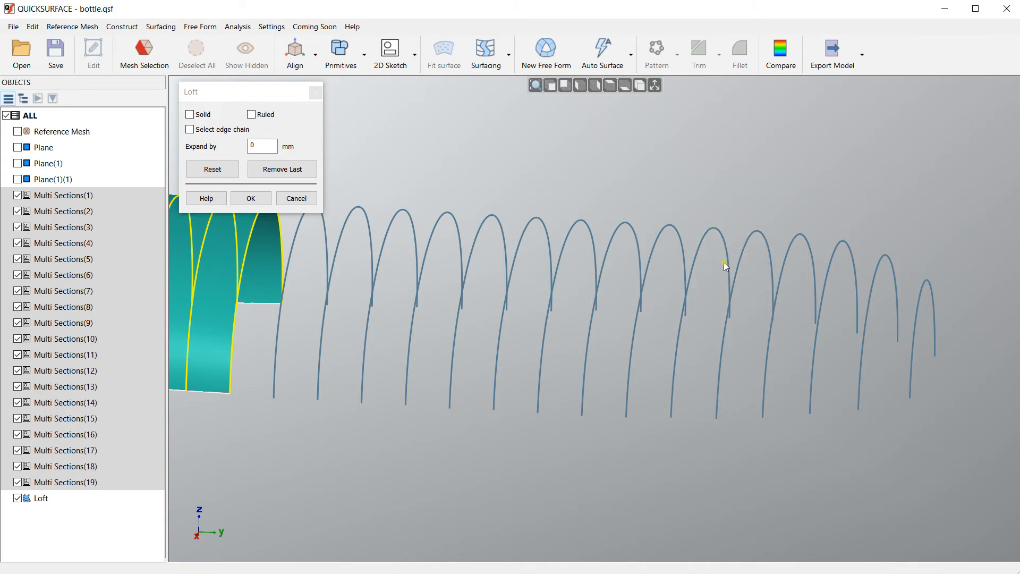
{"action": "mouse_move", "coordinate": [747, 262]}
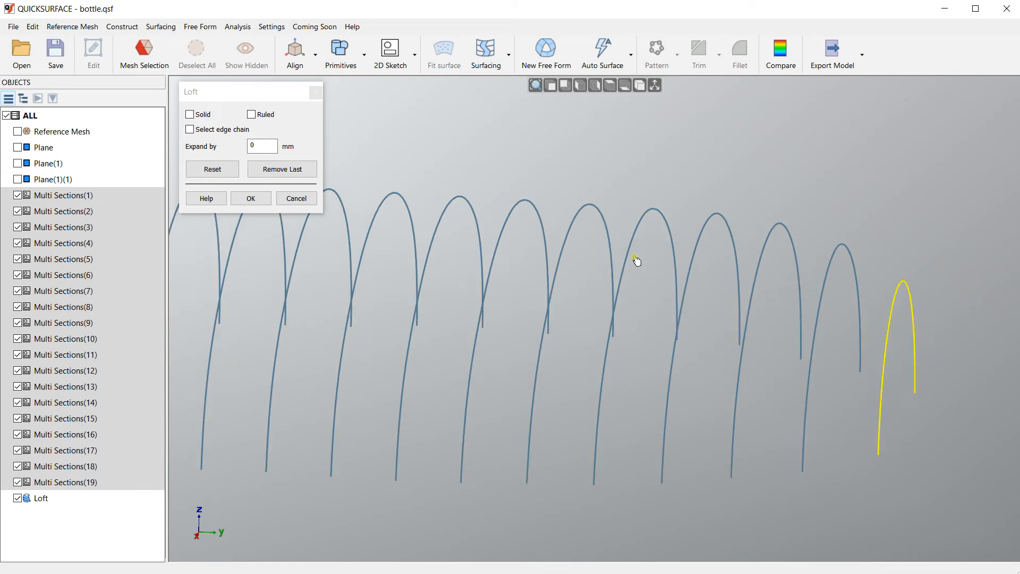
{"action": "left_click", "coordinate": [212, 169]}
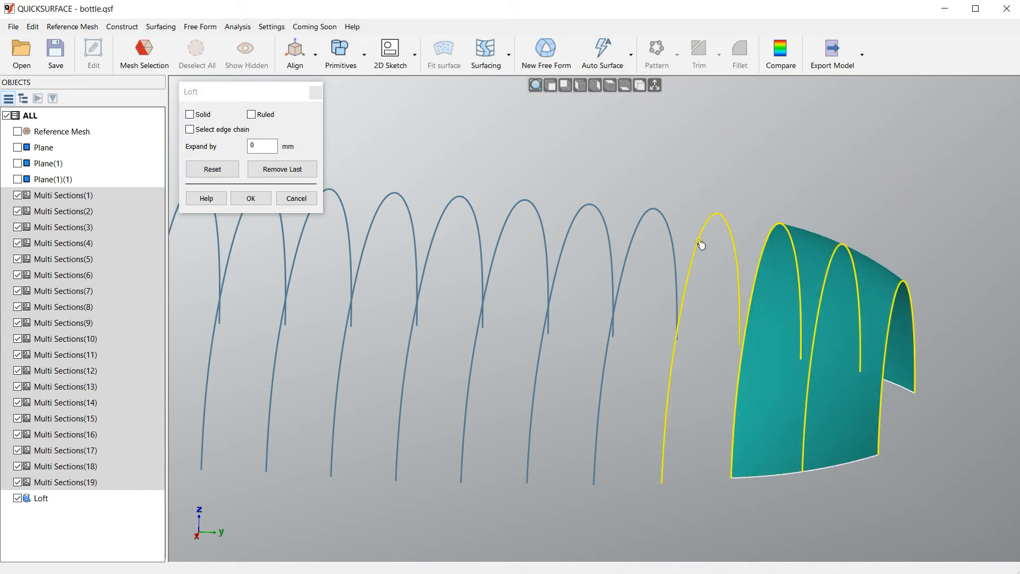
{"action": "left_click", "coordinate": [700, 246]}
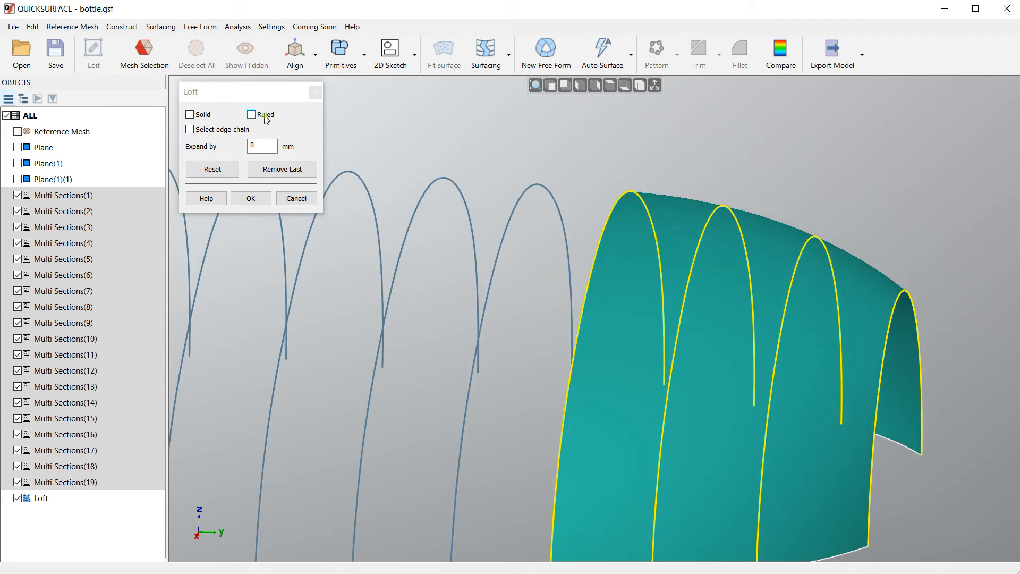
{"action": "left_click", "coordinate": [251, 114]}
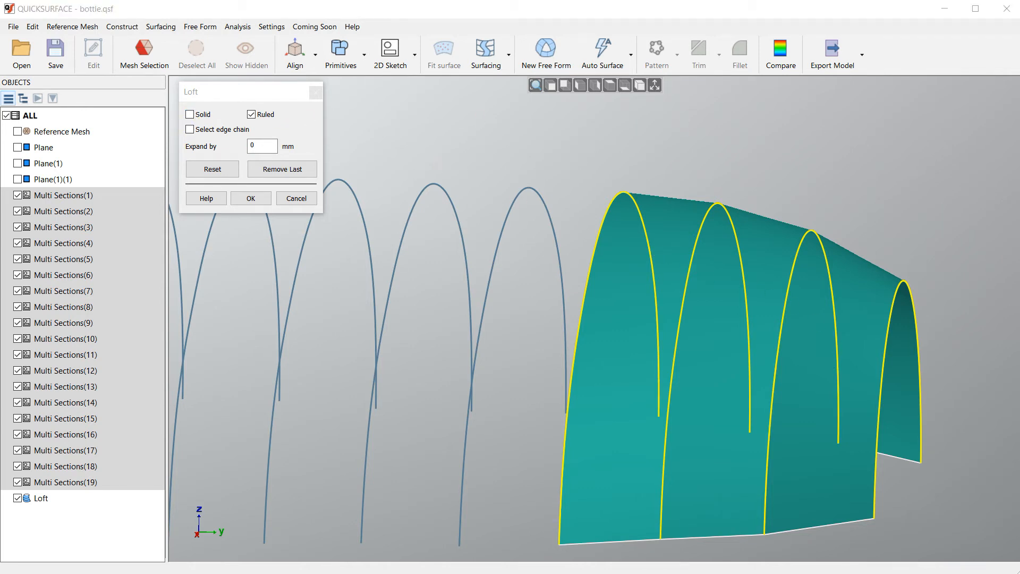
{"action": "mouse_move", "coordinate": [483, 172]}
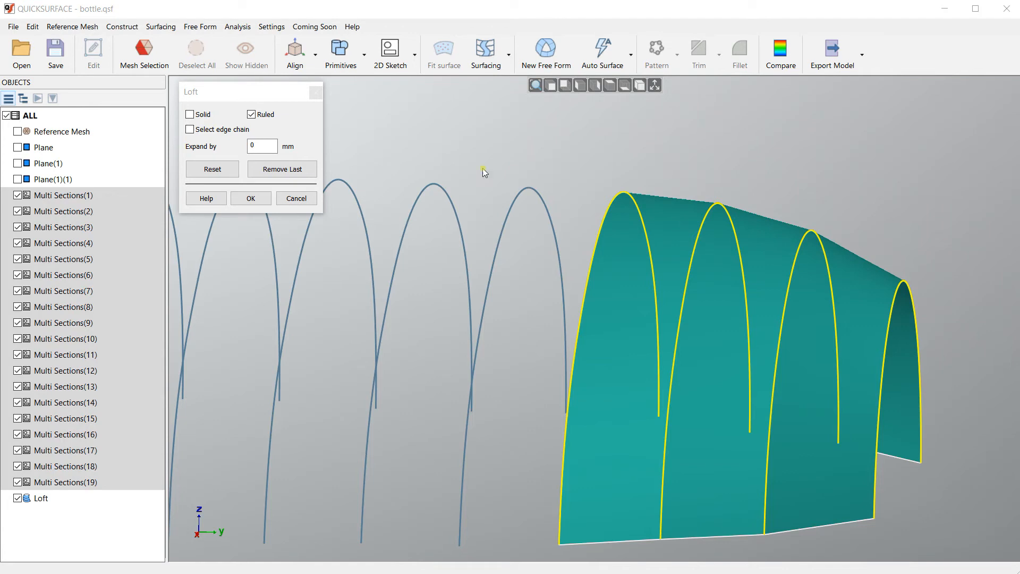
{"action": "left_click", "coordinate": [282, 169]}
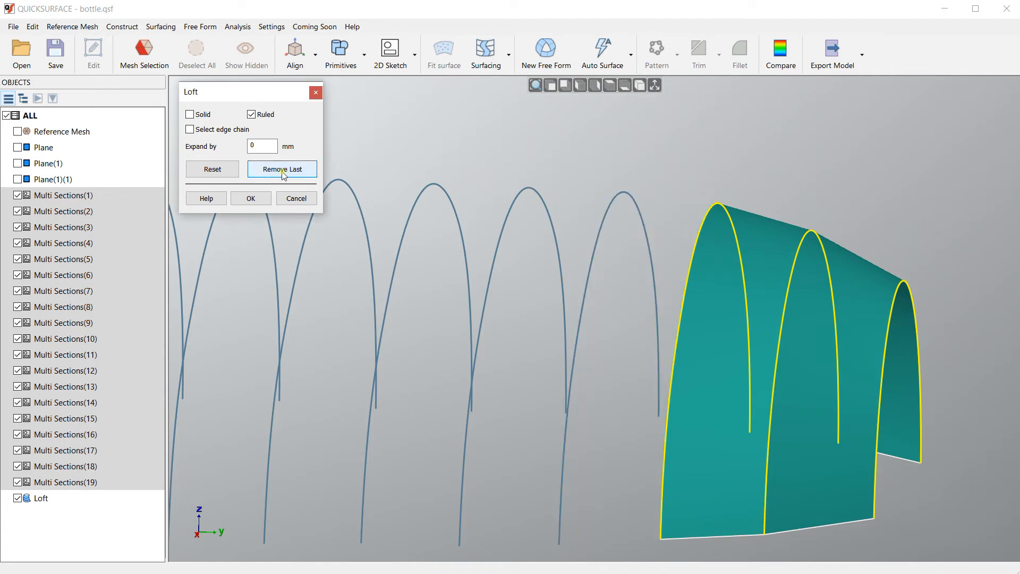
{"action": "left_click", "coordinate": [212, 168]}
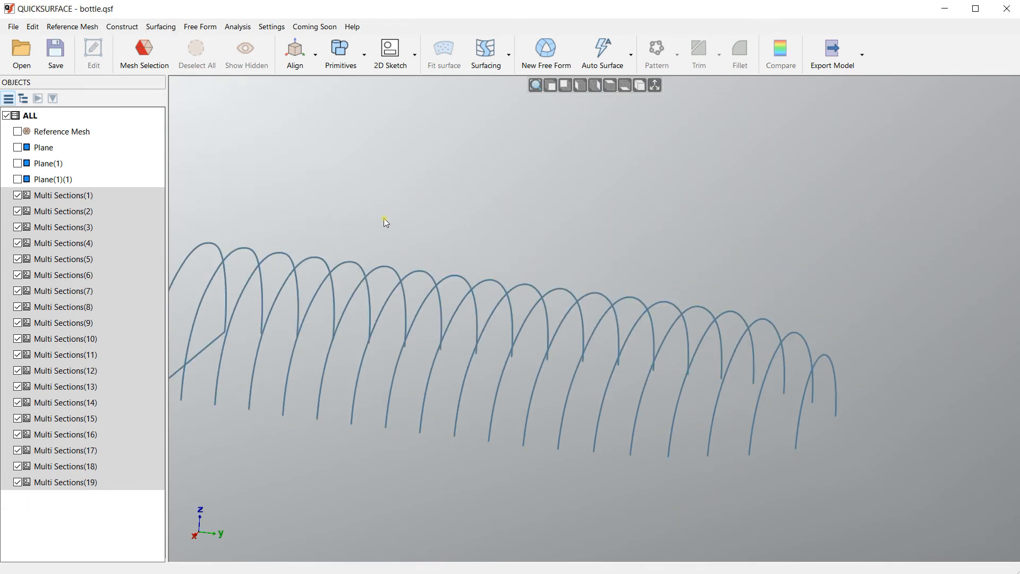
Fit the view, select all nineteen section curves, and preview a smooth loft through them.
{"action": "double_click", "coordinate": [61, 195]}
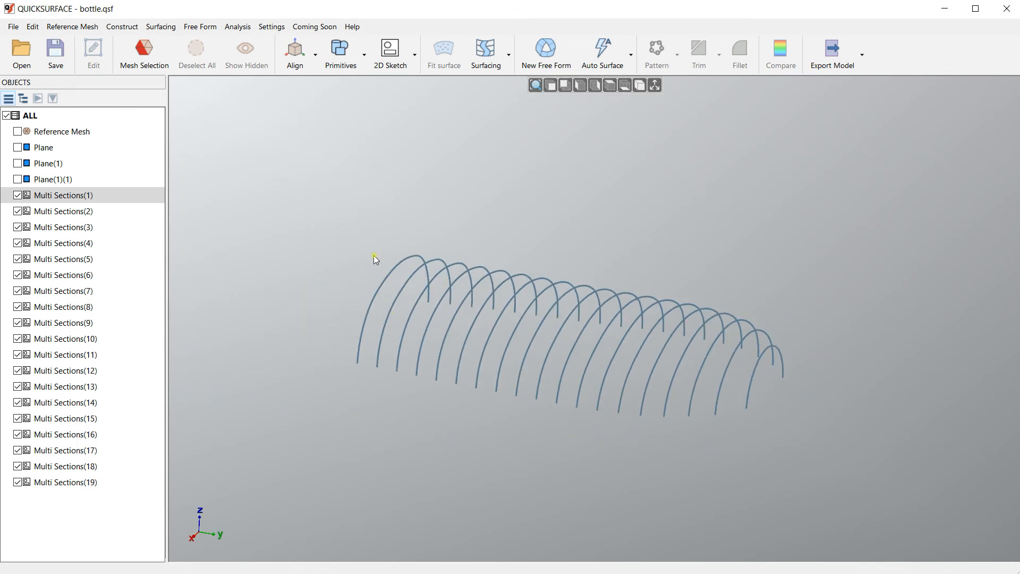
{"action": "left_click_drag", "start_coordinate": [375, 255], "coordinate": [824, 456]}
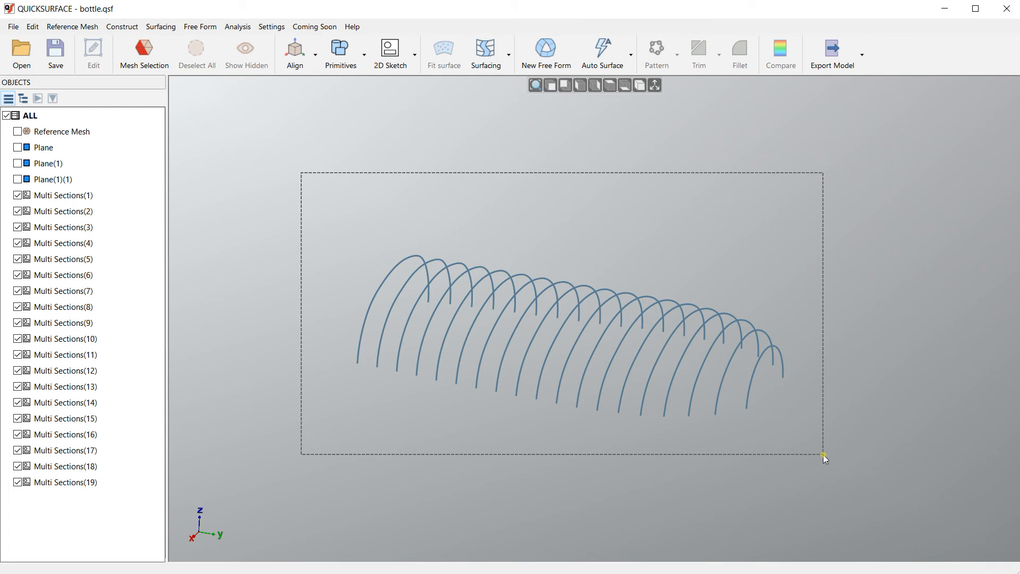
{"action": "left_click", "coordinate": [484, 52]}
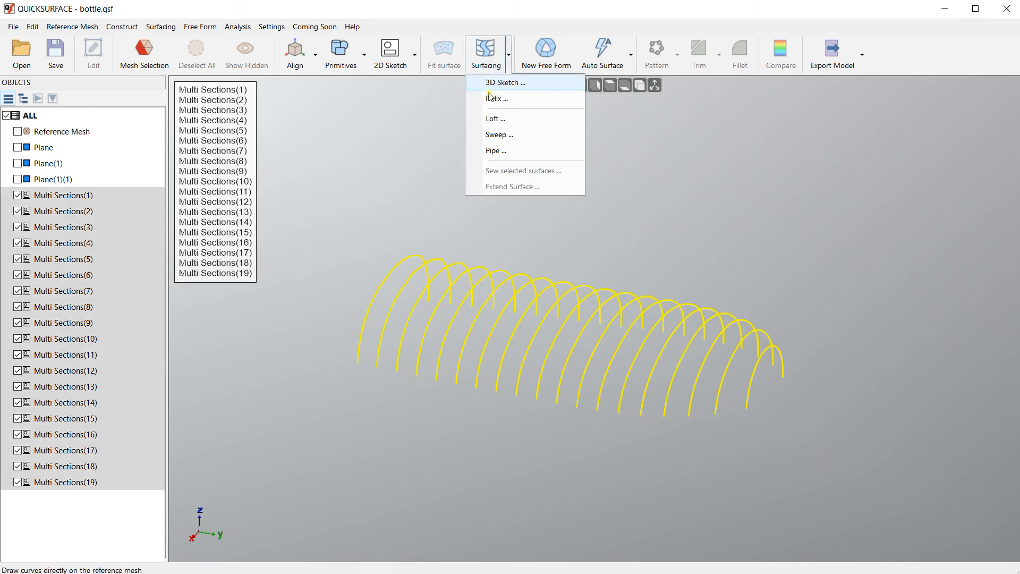
{"action": "left_click", "coordinate": [495, 118]}
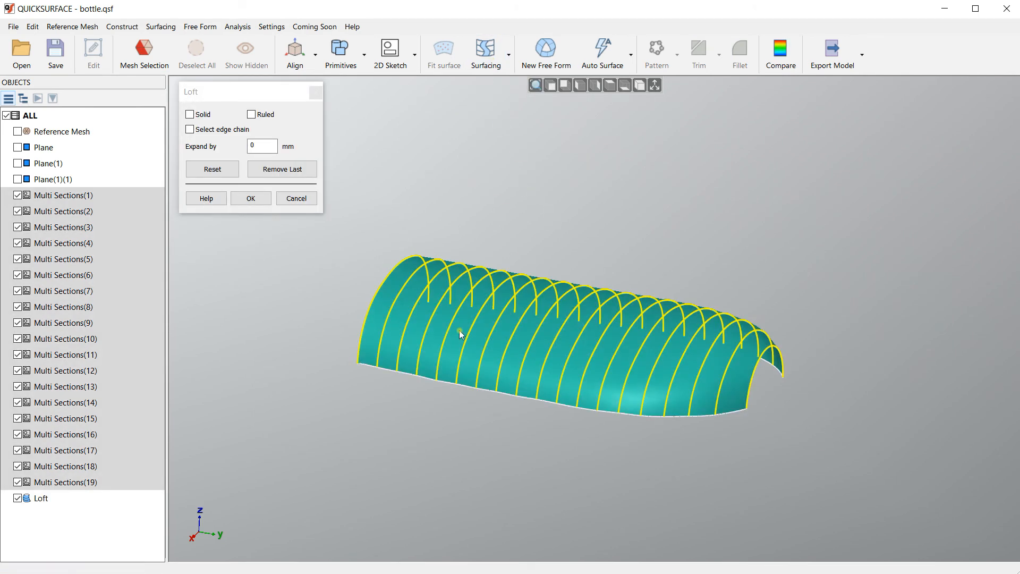
{"action": "mouse_move", "coordinate": [625, 469]}
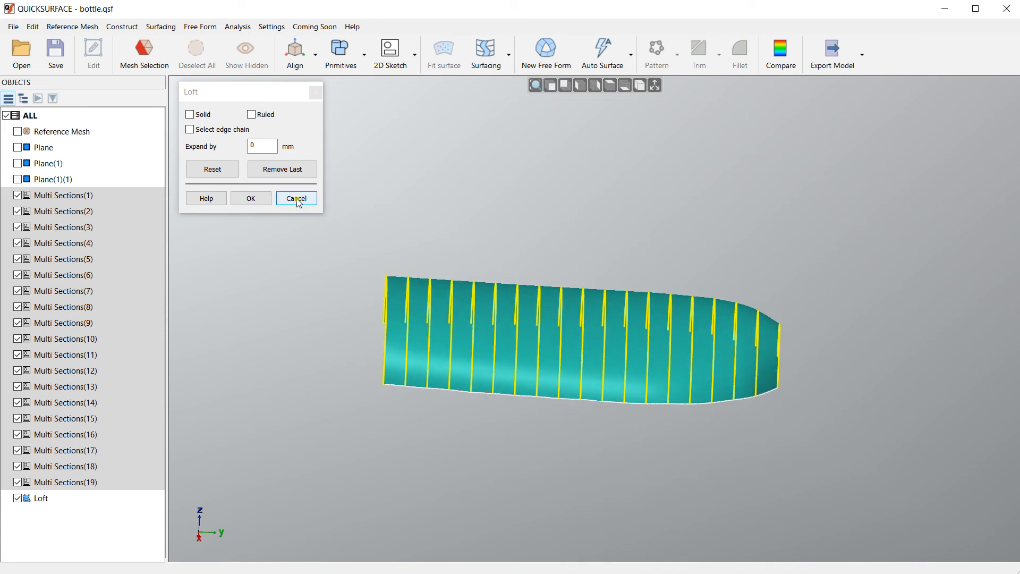
Cancel the loft, check the end section against Plane(1) and the mesh, then hide them.
{"action": "left_click", "coordinate": [295, 198]}
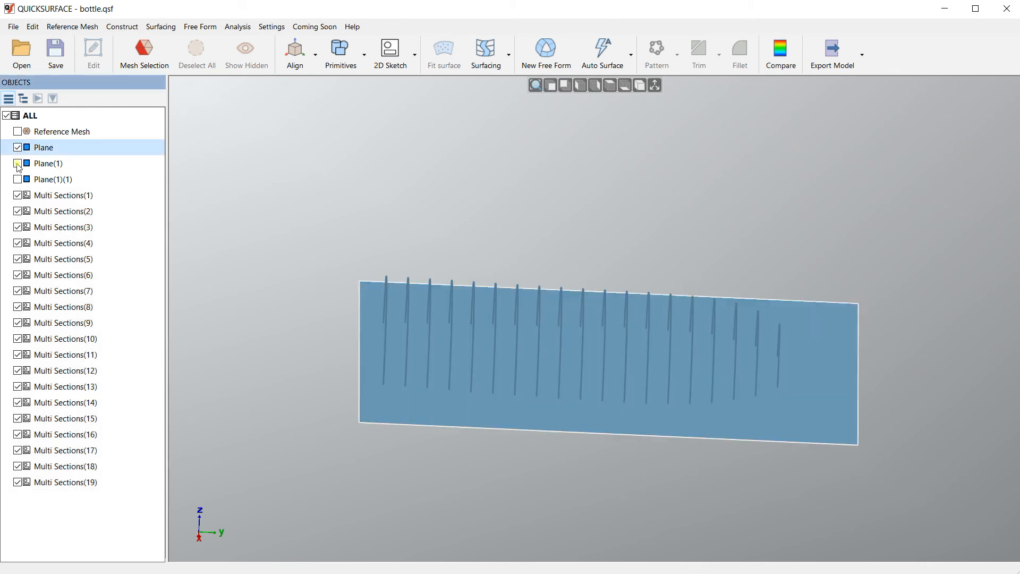
{"action": "left_click", "coordinate": [17, 180]}
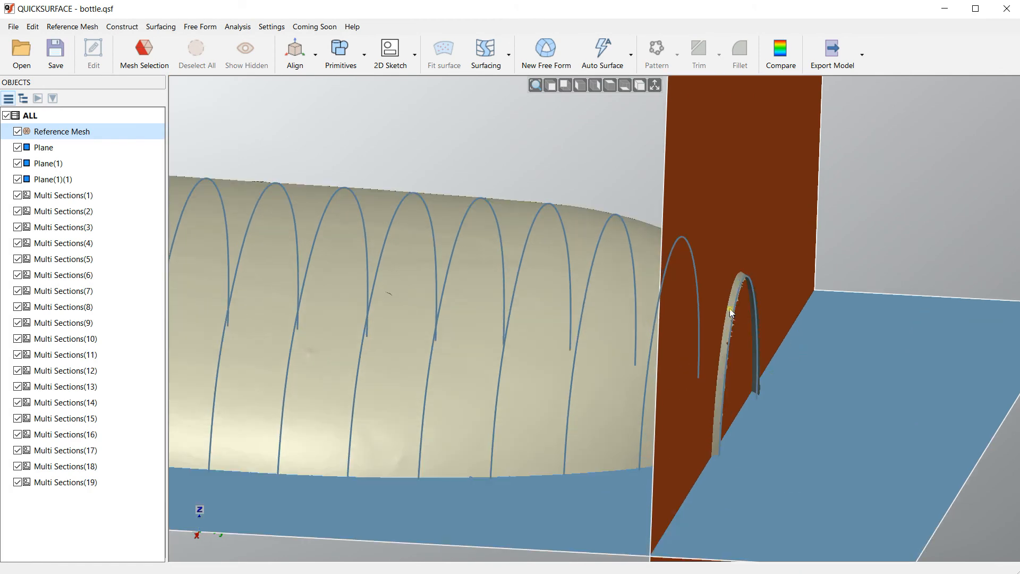
{"action": "left_click", "coordinate": [734, 313]}
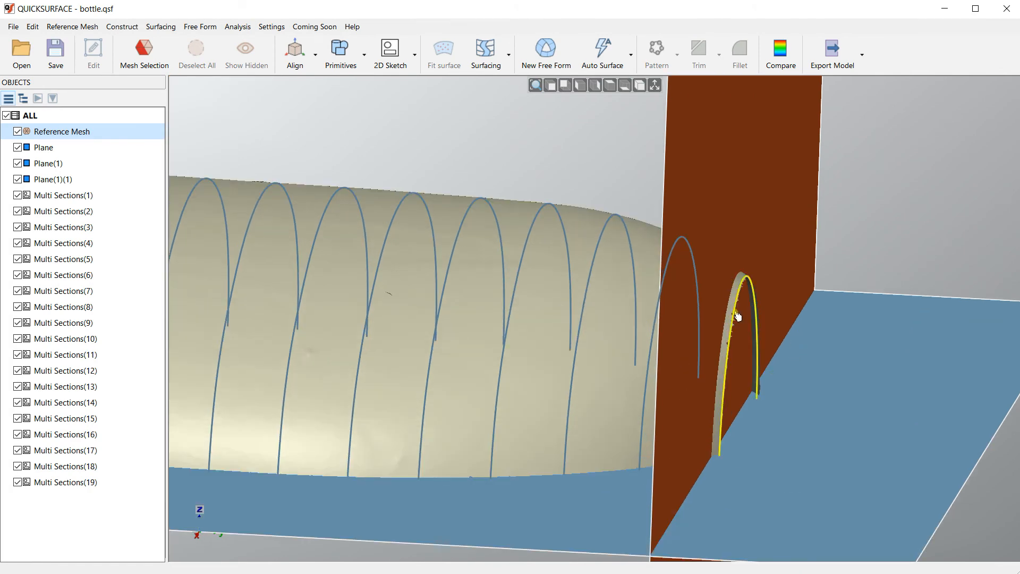
{"action": "left_click_drag", "start_coordinate": [735, 316], "coordinate": [234, 367]}
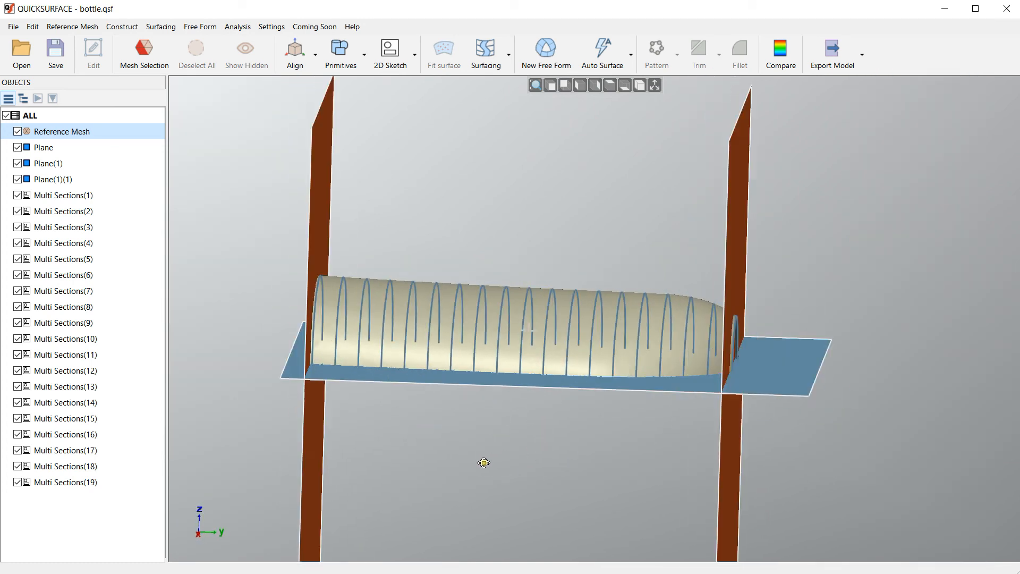
{"action": "left_click", "coordinate": [18, 148]}
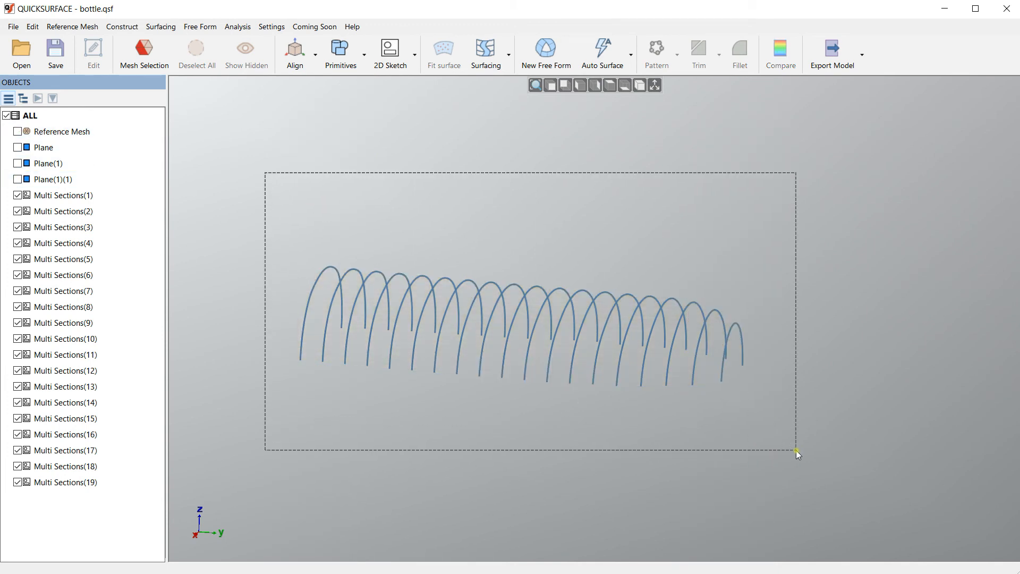
Loft through the selected sections with Expand by set to 10 mm and confirm.
{"action": "left_click", "coordinate": [484, 52]}
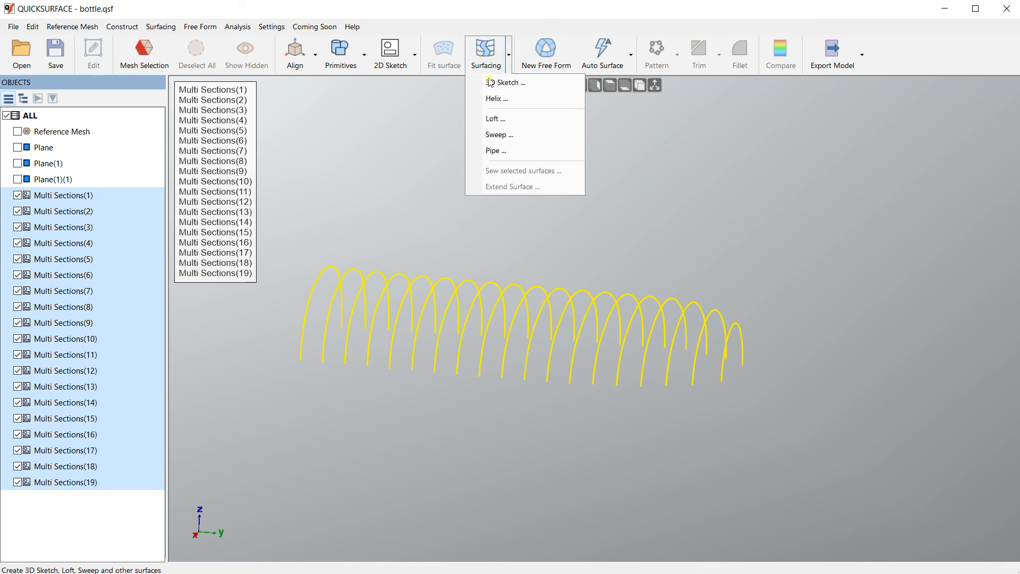
{"action": "left_click", "coordinate": [495, 119]}
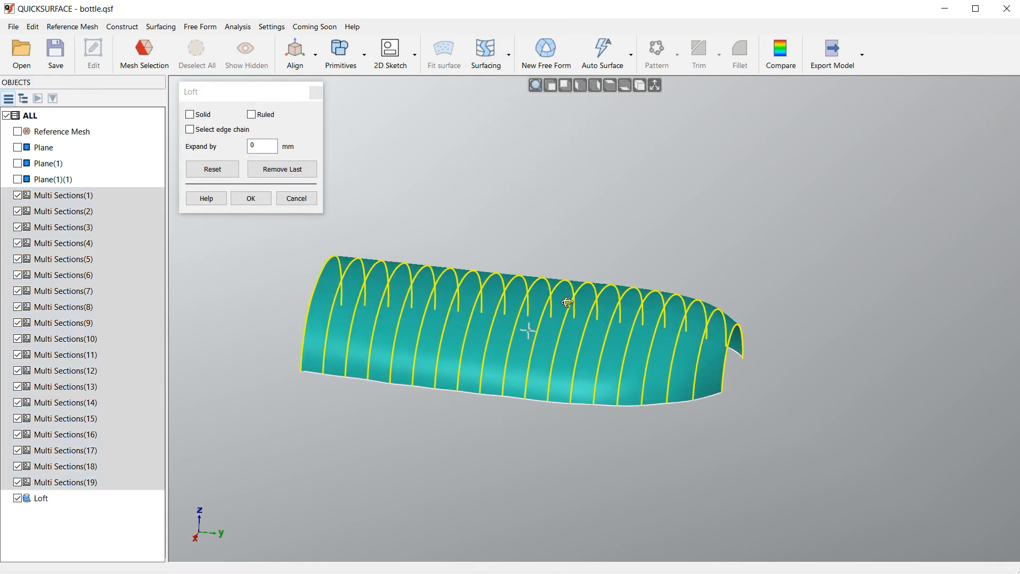
{"action": "left_click_drag", "start_coordinate": [567, 302], "coordinate": [536, 457]}
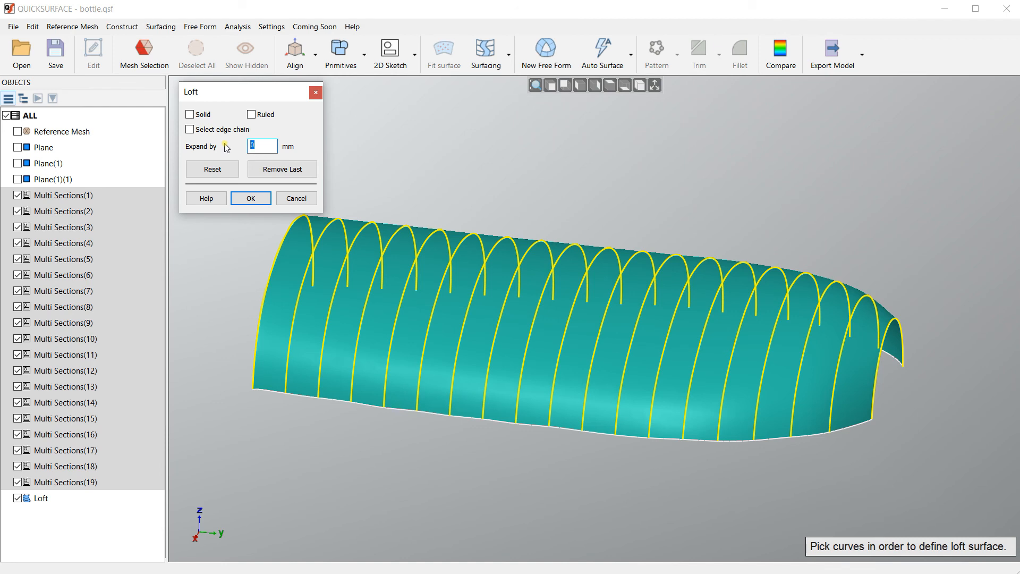
{"action": "type", "text": "2"}
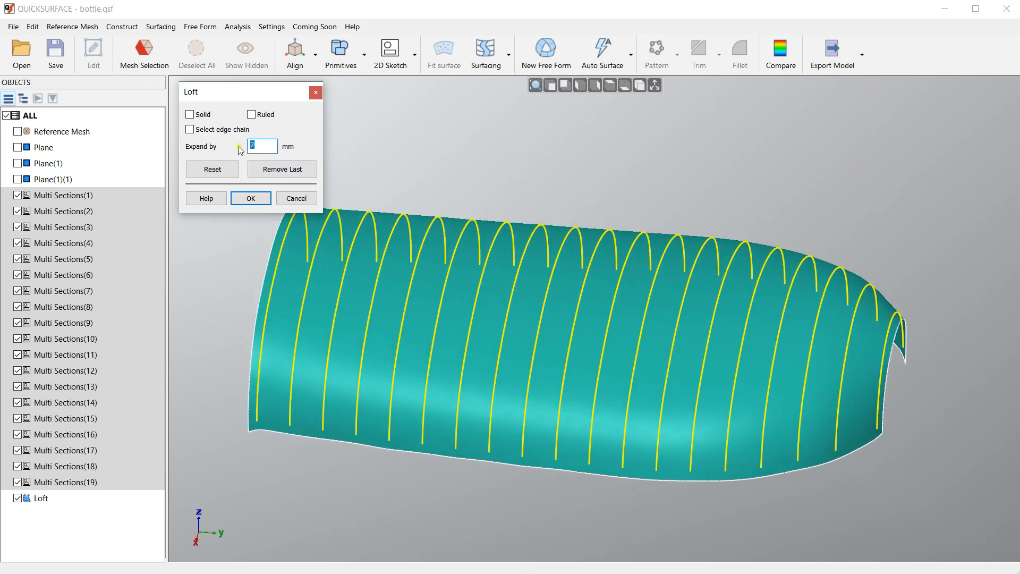
{"action": "type", "text": "10"}
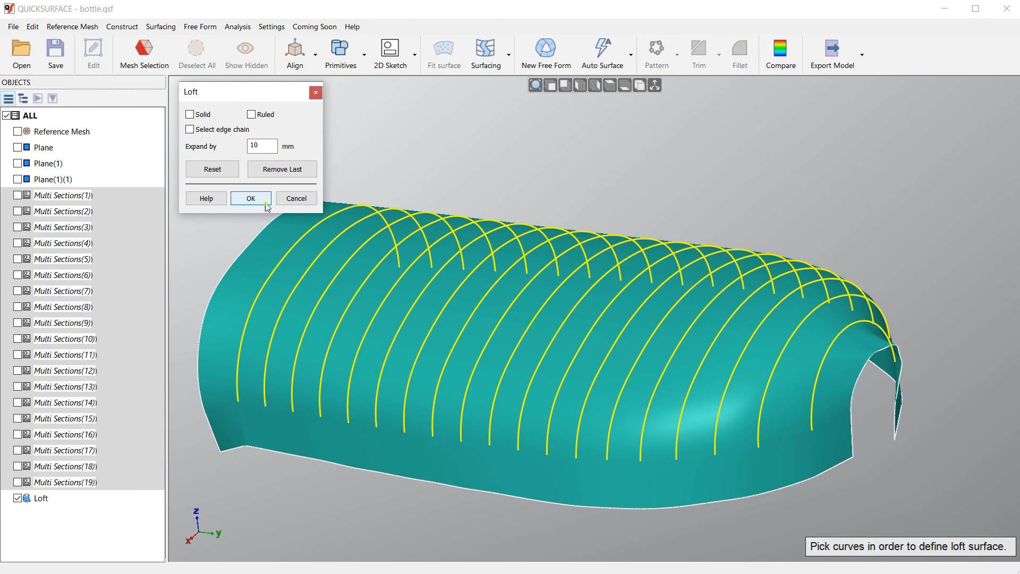
{"action": "left_click", "coordinate": [250, 198]}
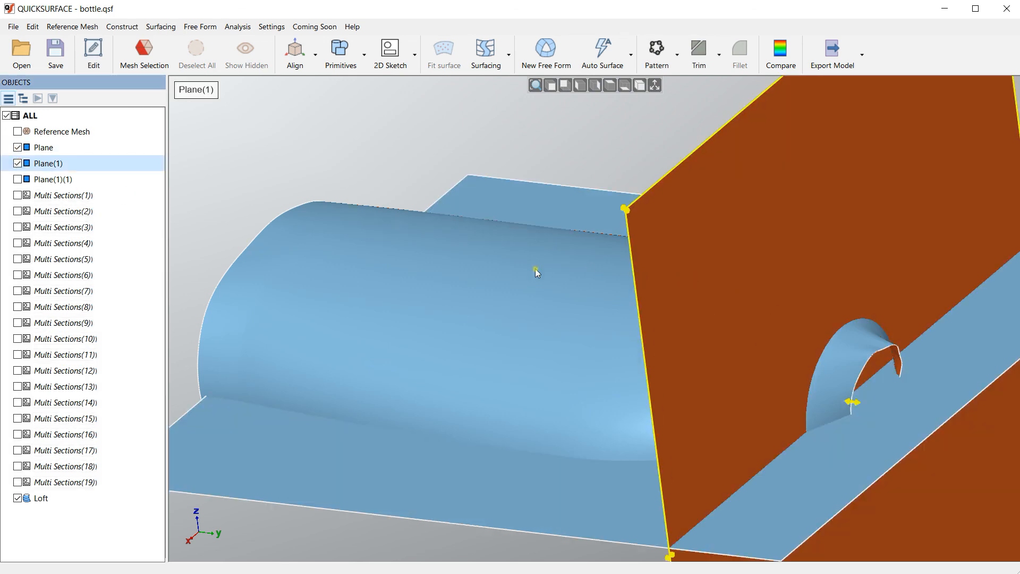
Trim the expanded loft against Plane(1), keeping the remaining bottle surface as a Trim-Surface body.
{"action": "left_click", "coordinate": [697, 49]}
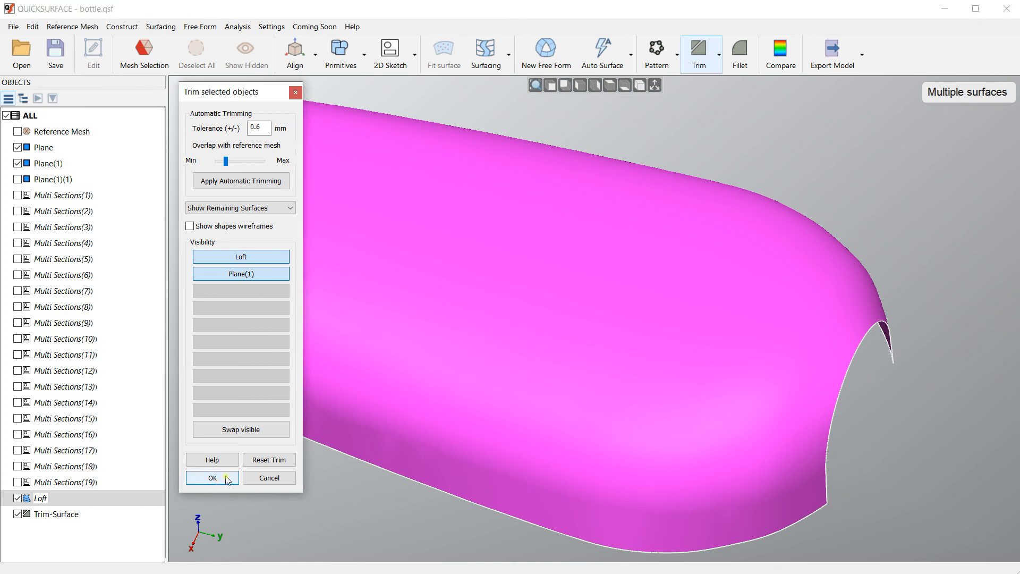
{"action": "left_click", "coordinate": [209, 478]}
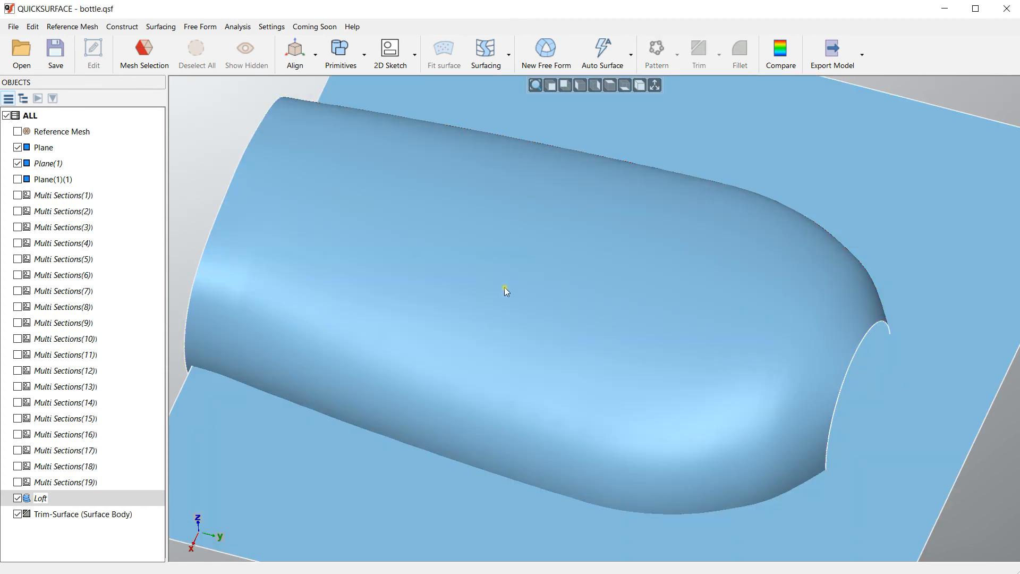
{"action": "left_click_drag", "start_coordinate": [507, 291], "coordinate": [244, 412]}
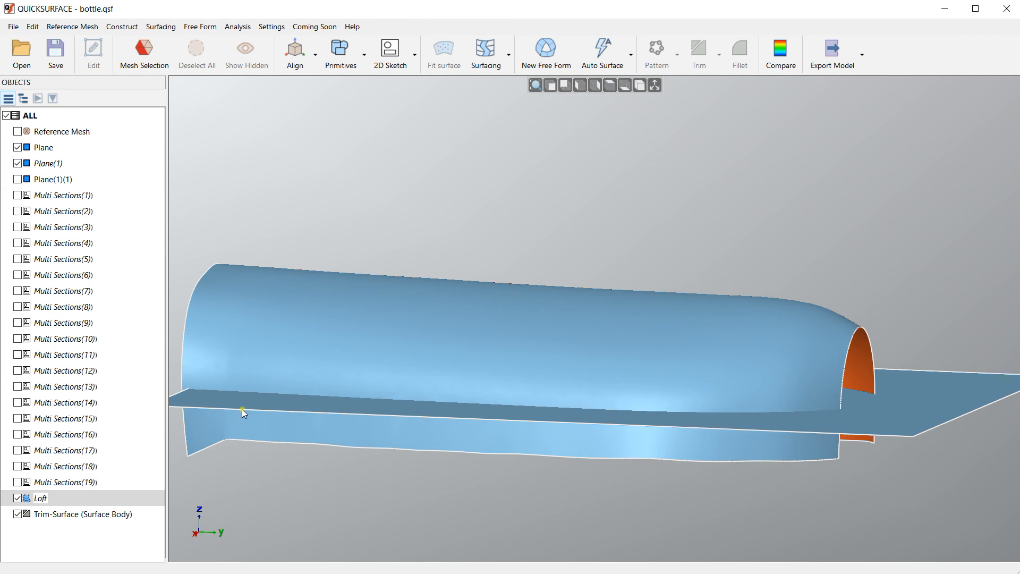
{"action": "mouse_move", "coordinate": [646, 422]}
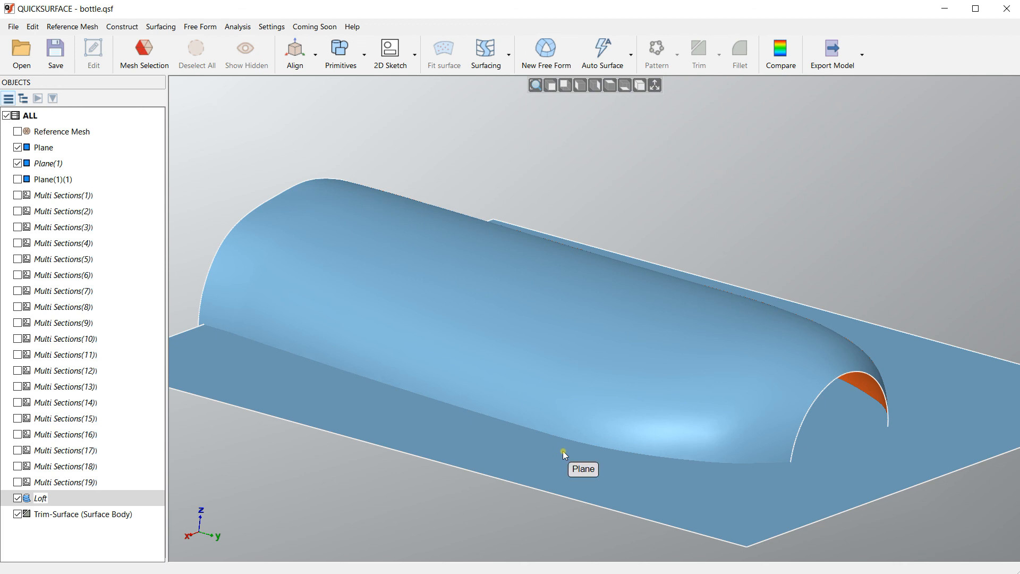
{"action": "mouse_move", "coordinate": [571, 452]}
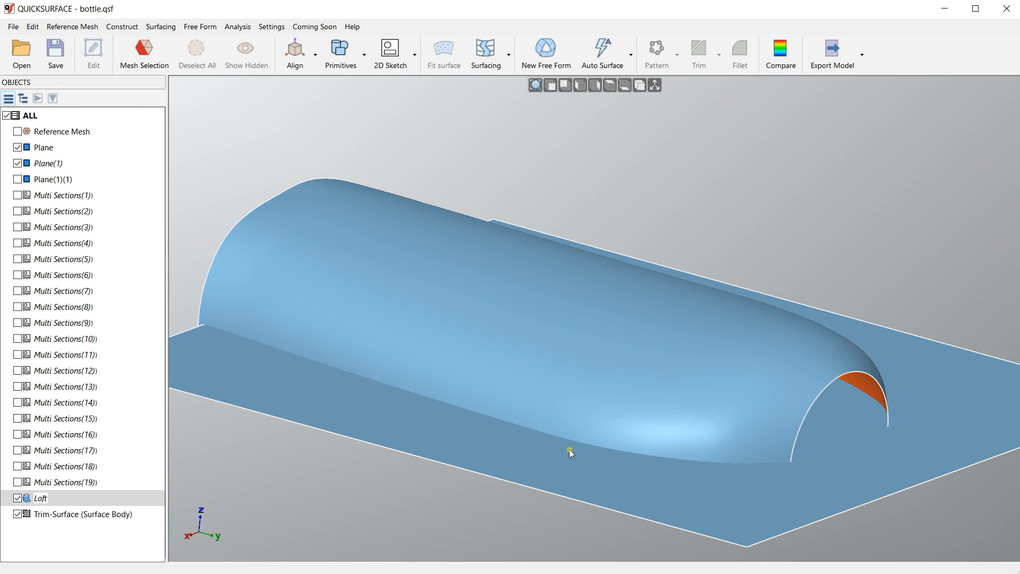